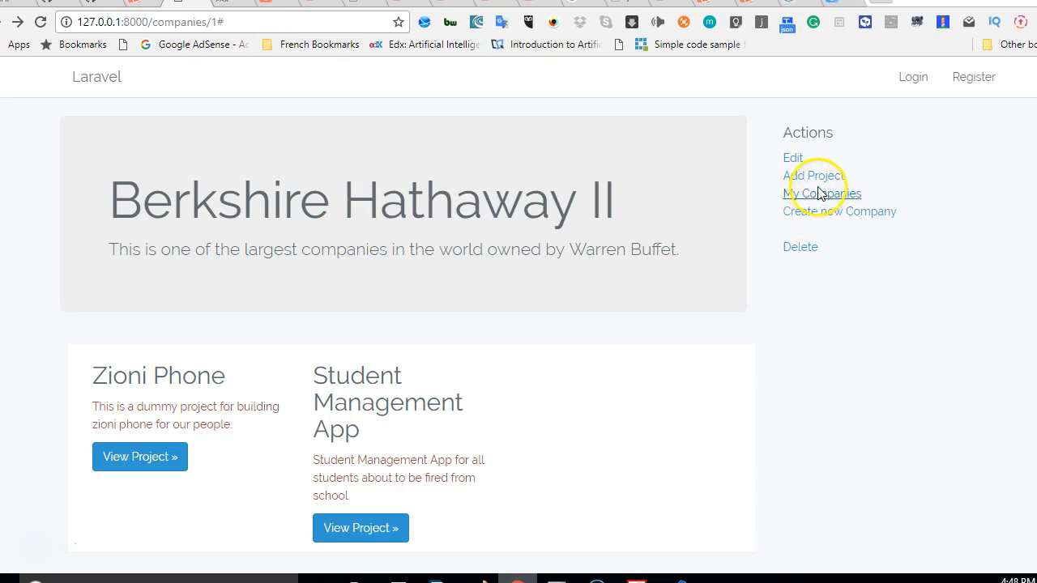
pyautogui.moveTo(706, 287)
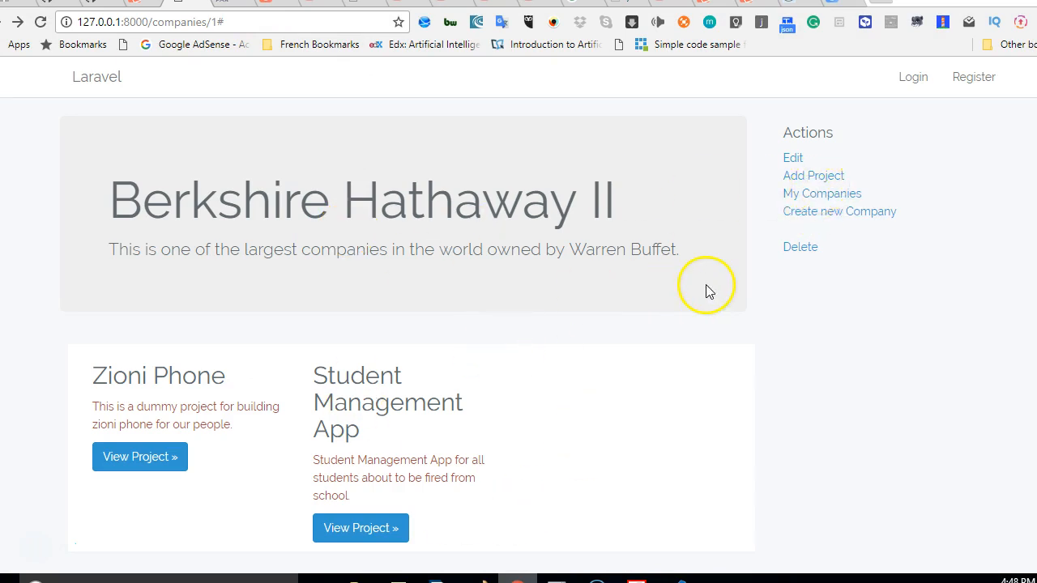
pyautogui.moveTo(715, 310)
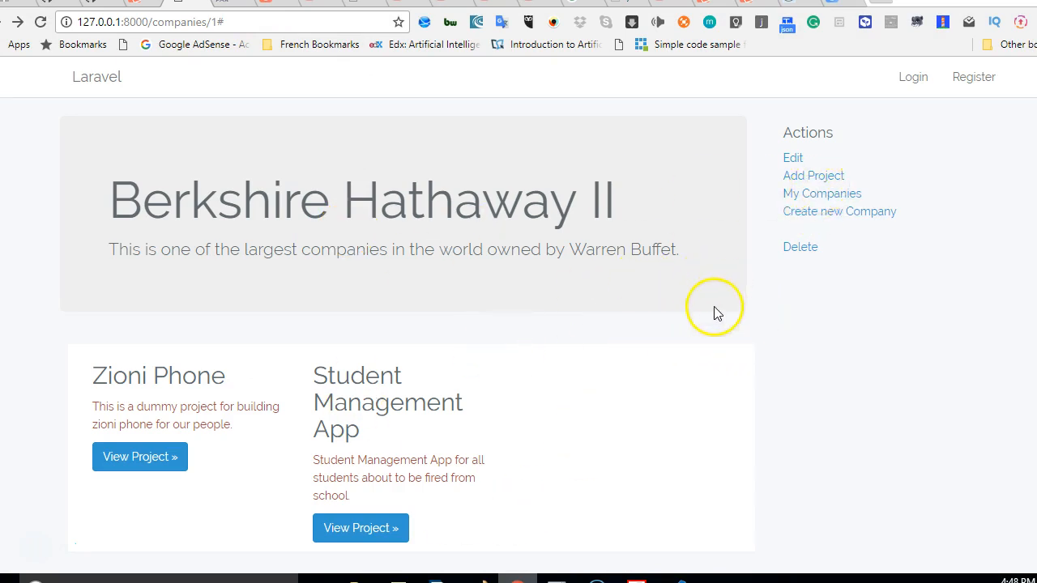
pyautogui.moveTo(726, 362)
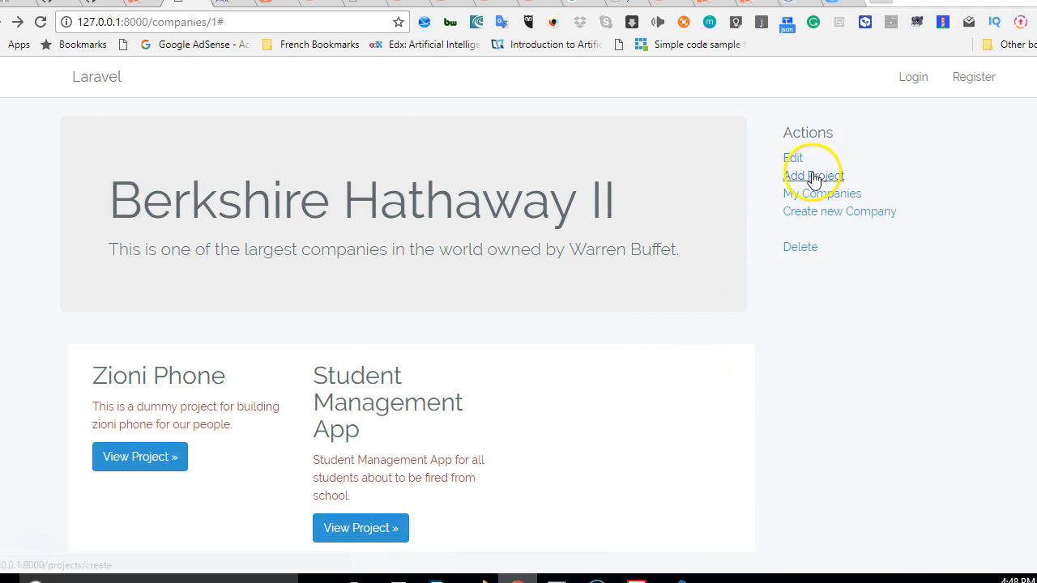
pyautogui.moveTo(698, 358)
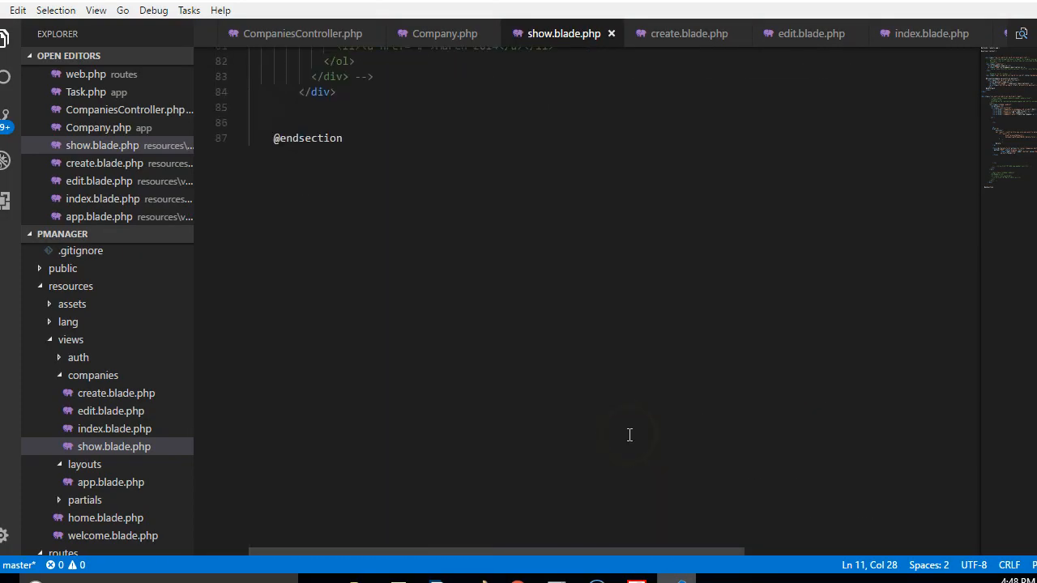
# Scroll show.blade.php to its top, showing the jumbotron and projects loop.
pyautogui.scroll(3)
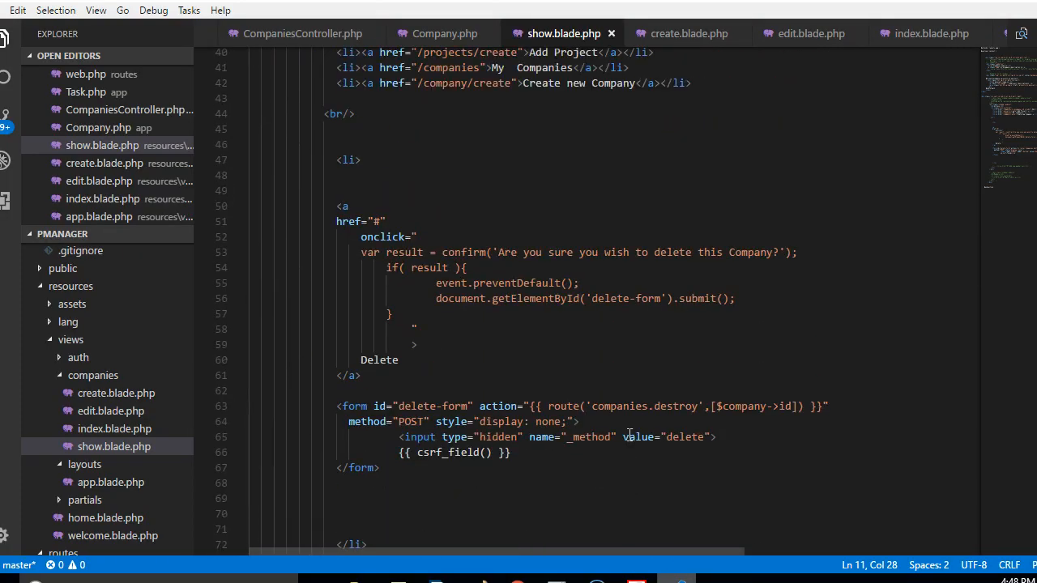
pyautogui.scroll(-3)
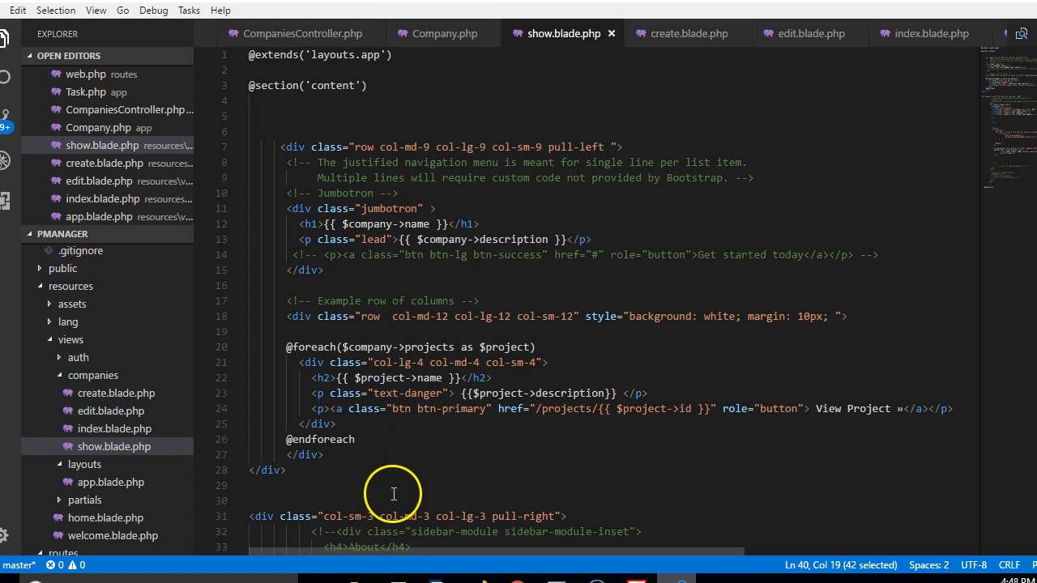
pyautogui.moveTo(714, 362)
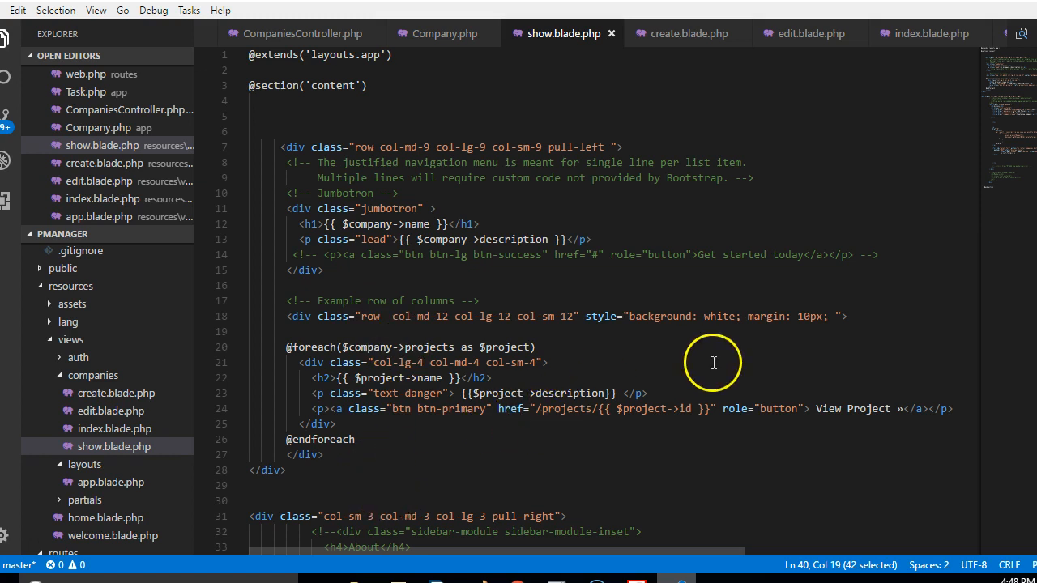
pyautogui.moveTo(757, 357)
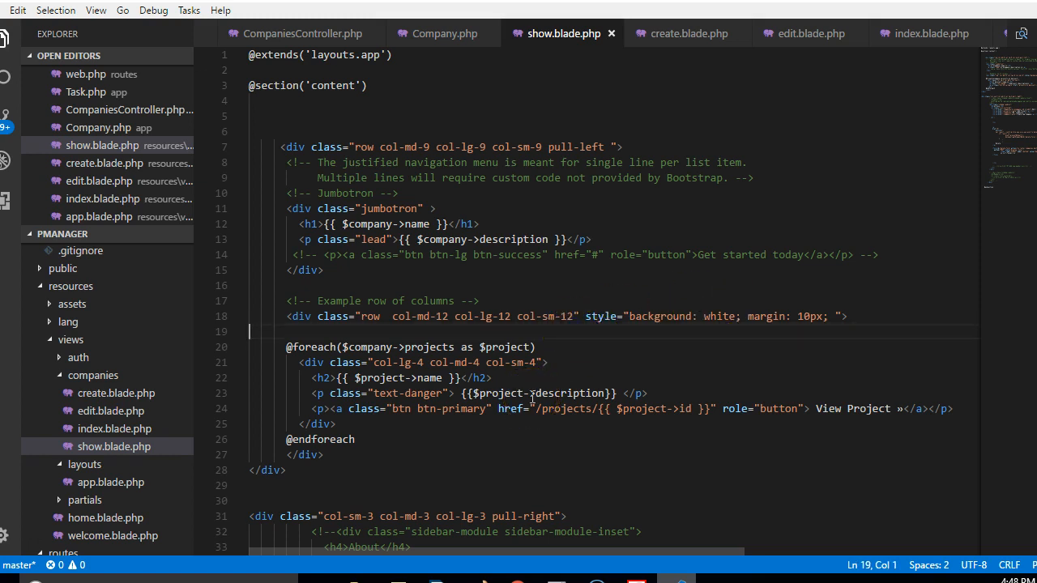
# Insert an 'Add Project' link to /projects/create with classes pull-right btn btn-default btn-sm.
pyautogui.write('<a href="/projects/create">Add Project</a>')
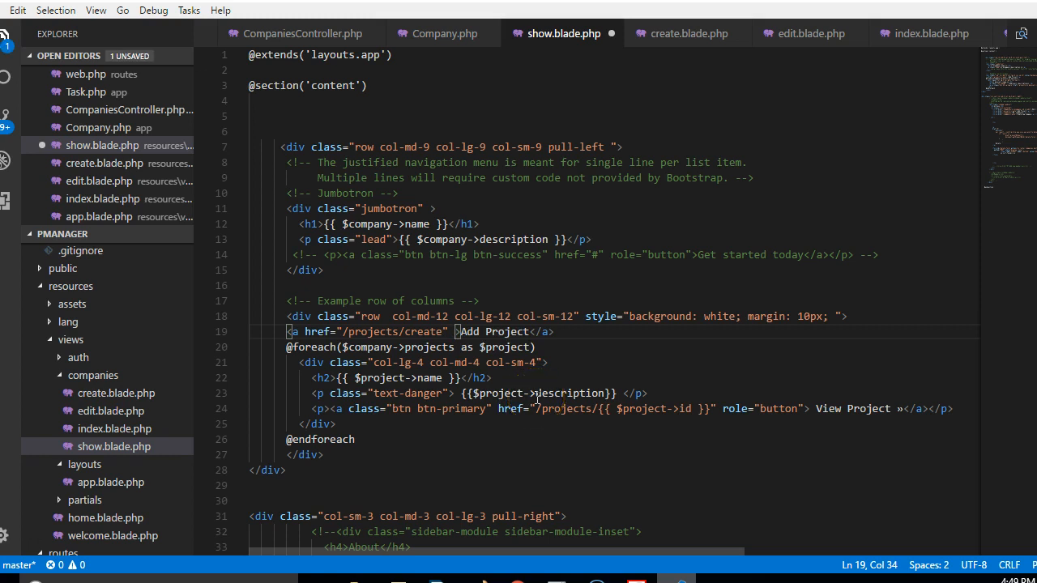
pyautogui.write('class="')
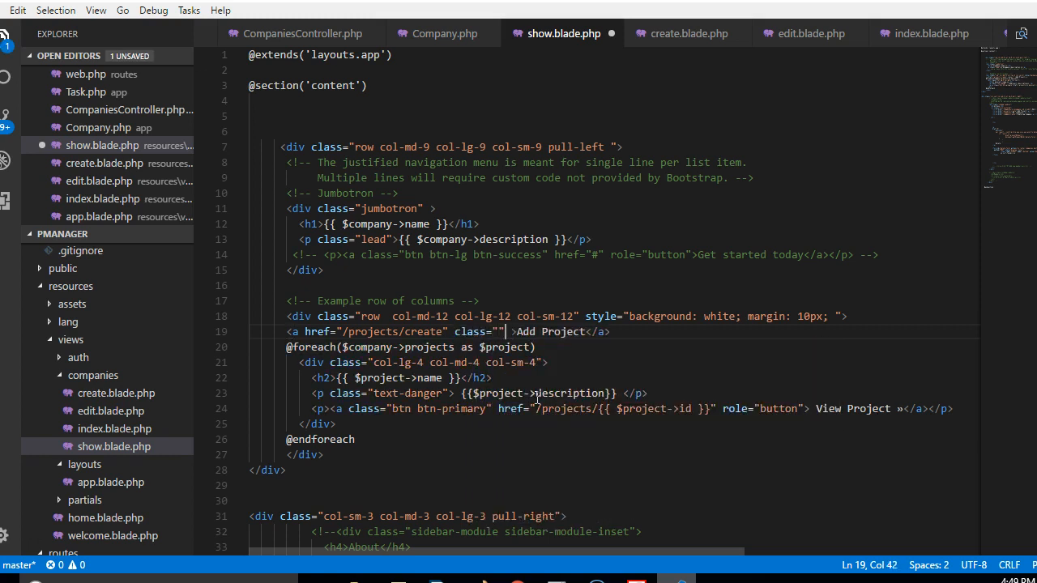
pyautogui.write('pull')
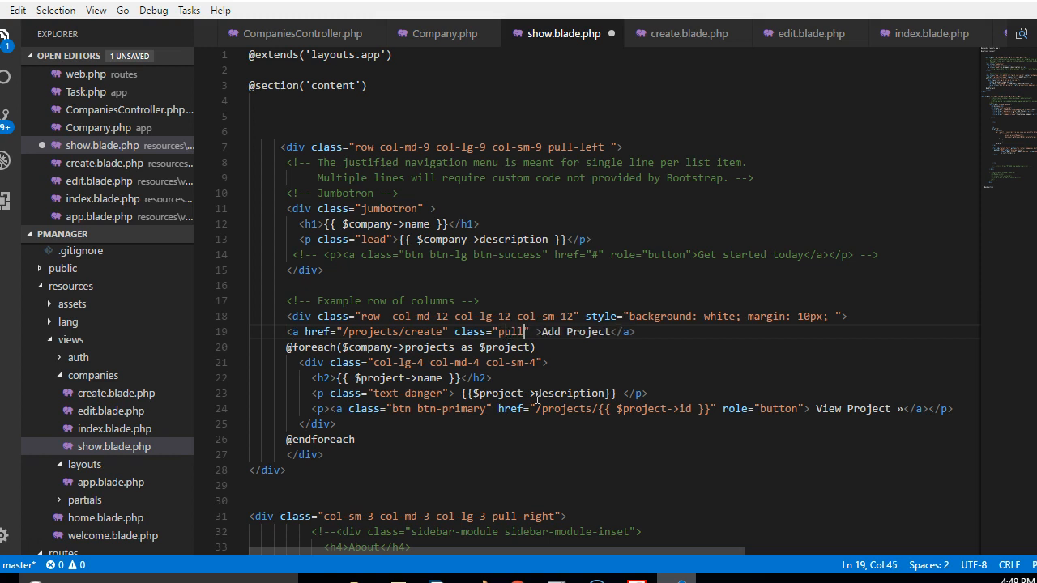
pyautogui.write('-right btn btn-')
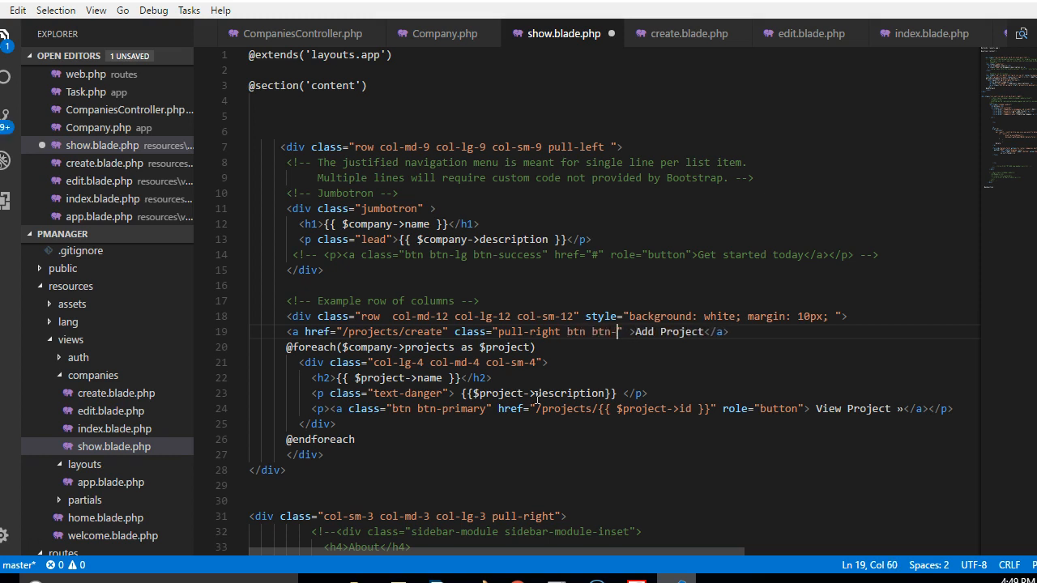
pyautogui.write('primary')
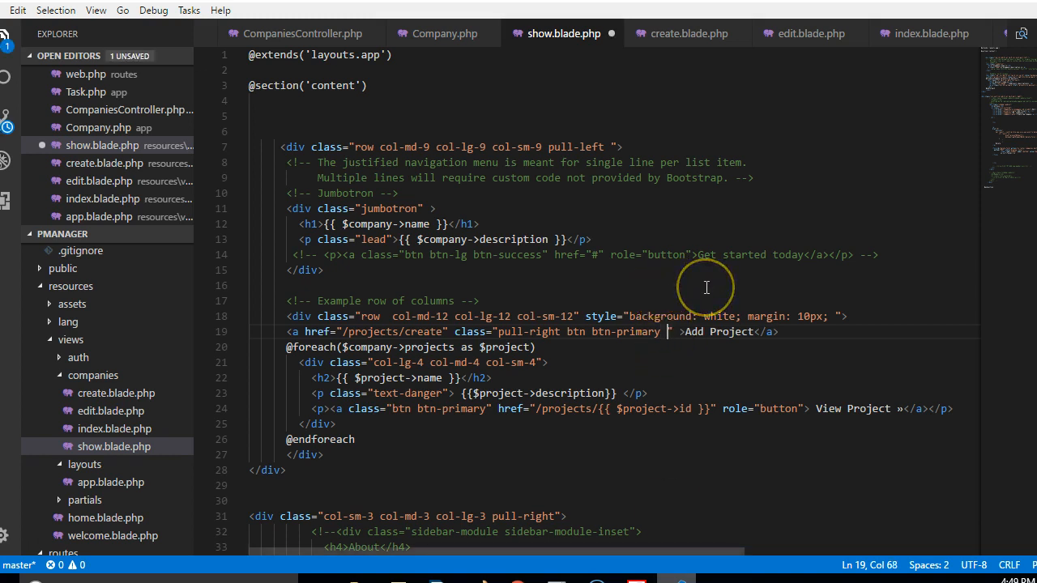
pyautogui.write('btn-lg')
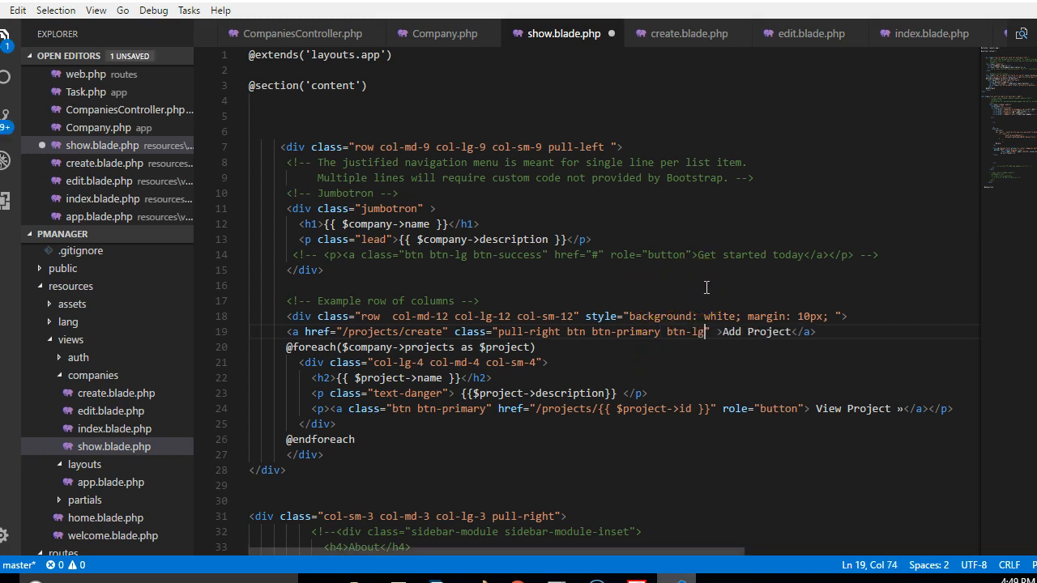
pyautogui.doubleClick(638, 332)
pyautogui.write('default')
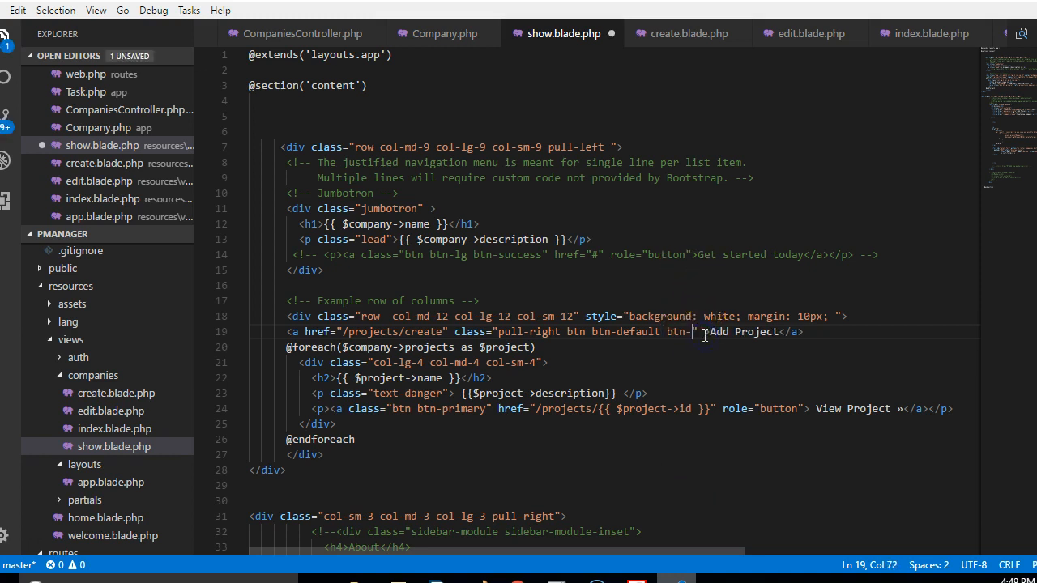
pyautogui.write('sm')
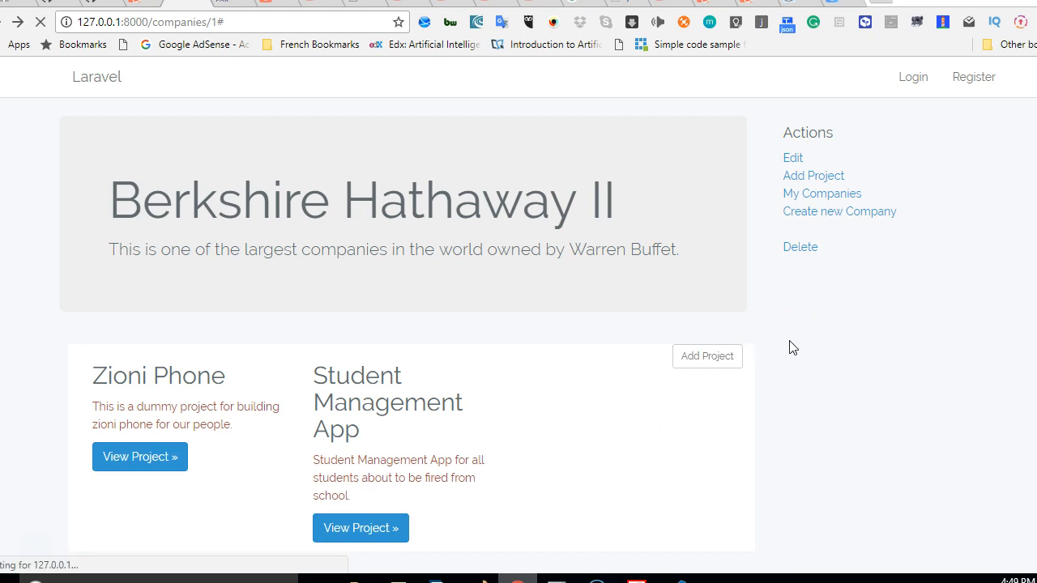
# Reload the company page to see the Add Project button, then open My Companies.
pyautogui.click(707, 357)
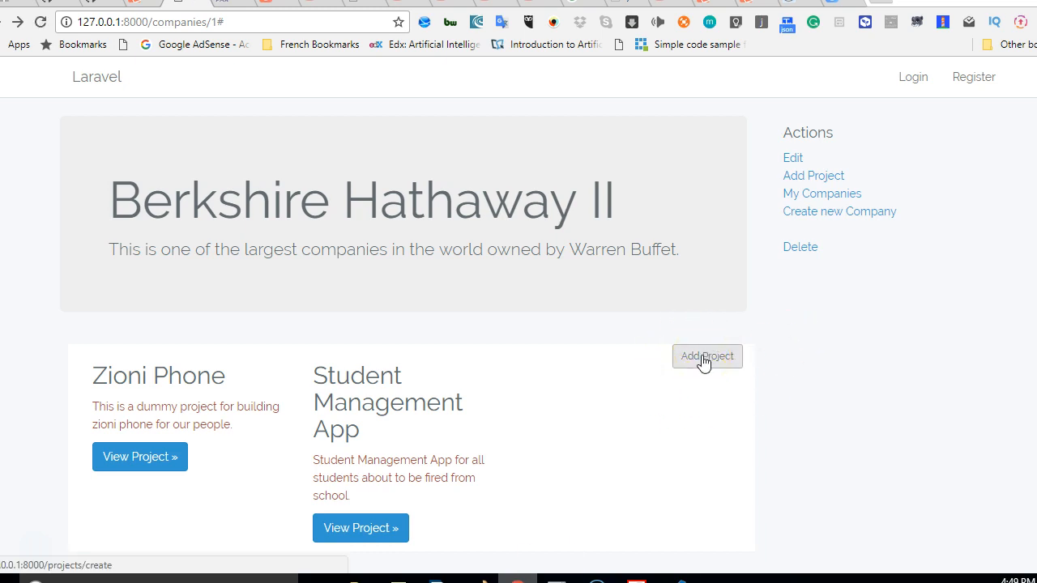
pyautogui.moveTo(863, 319)
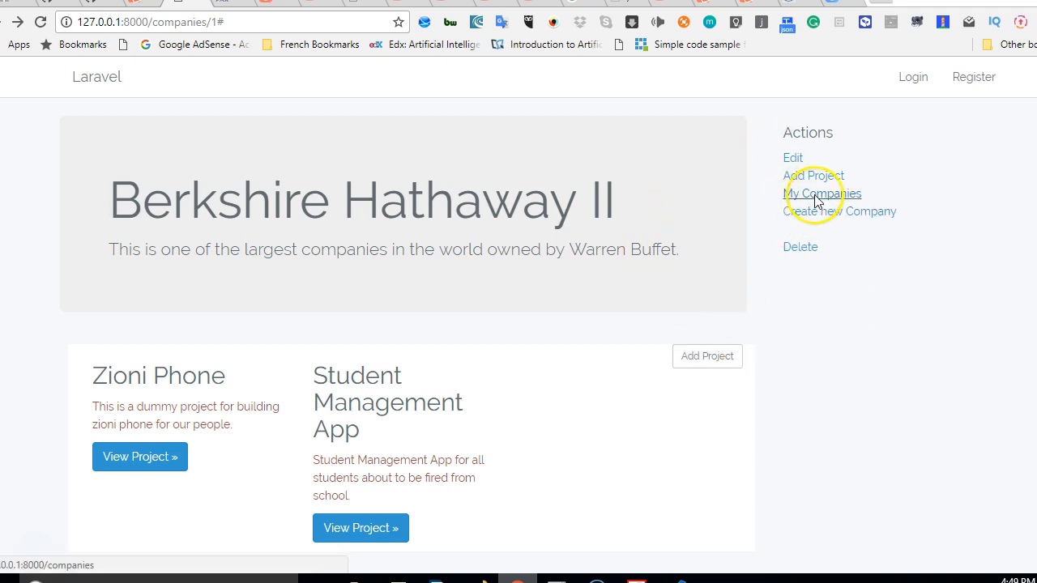
pyautogui.click(823, 194)
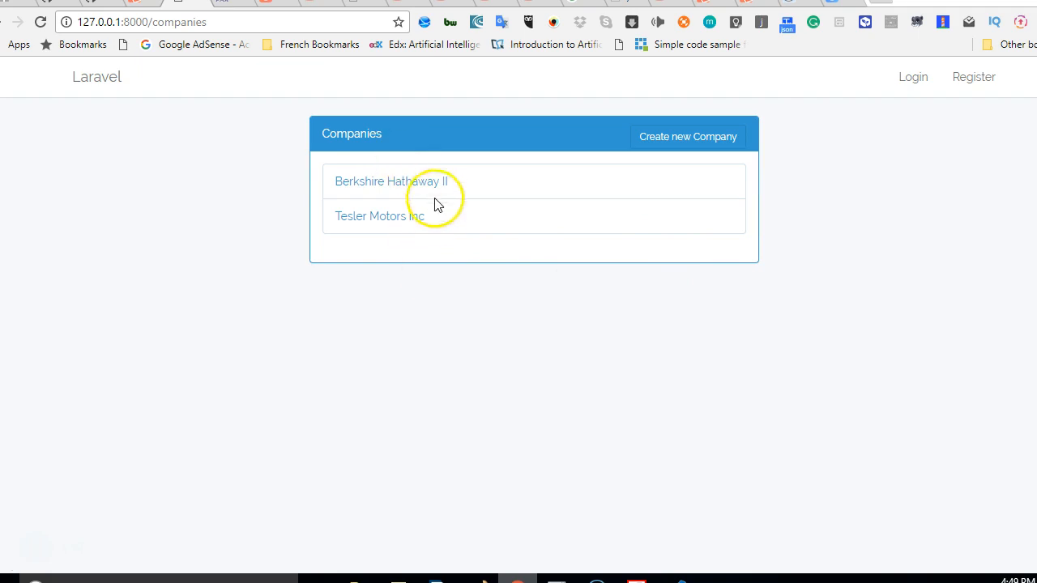
pyautogui.moveTo(490, 225)
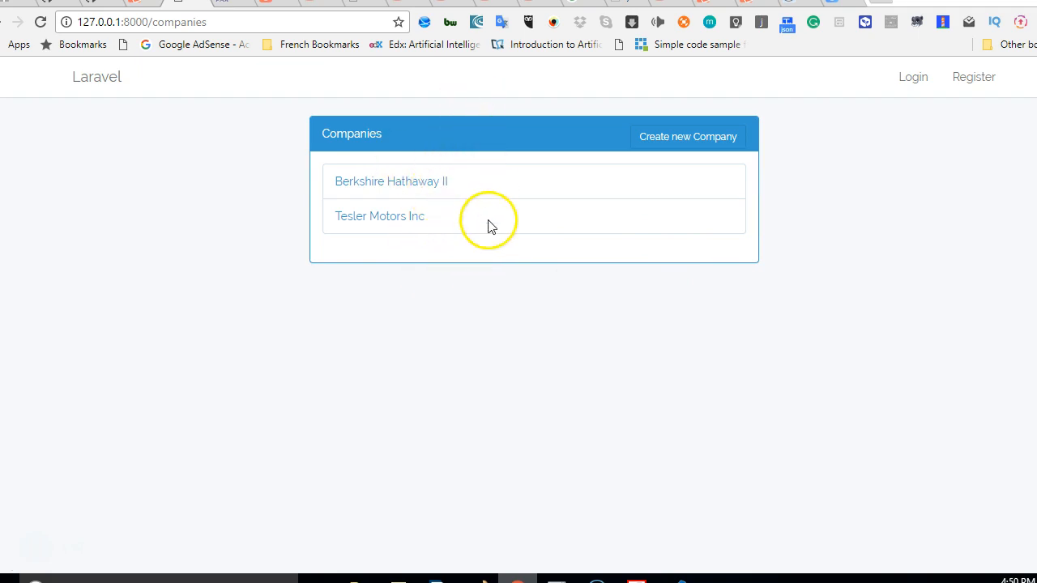
pyautogui.moveTo(454, 267)
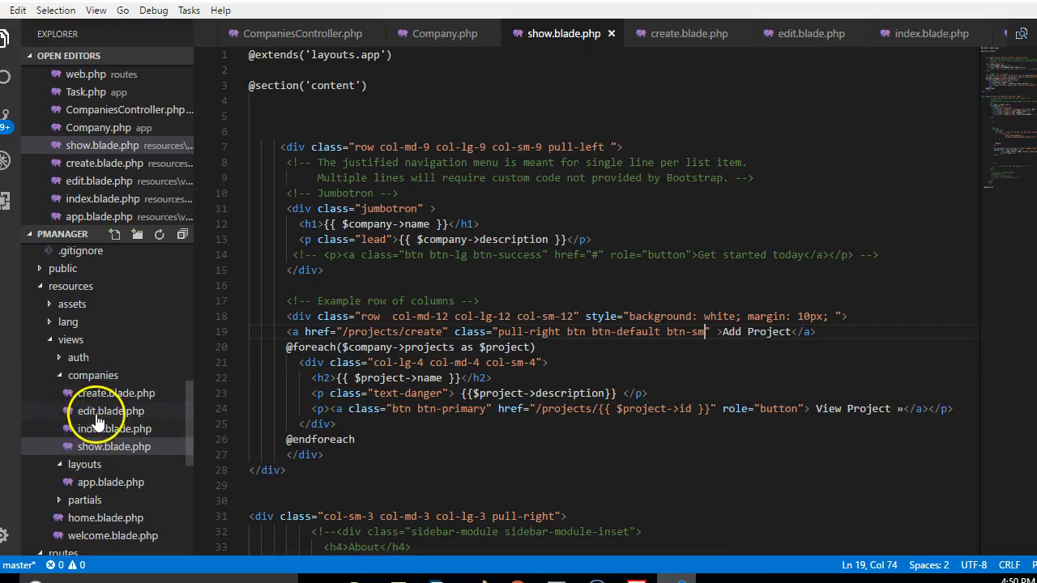
# Open companies/index.blade.php, then the CompaniesController tab showing store().
pyautogui.click(115, 428)
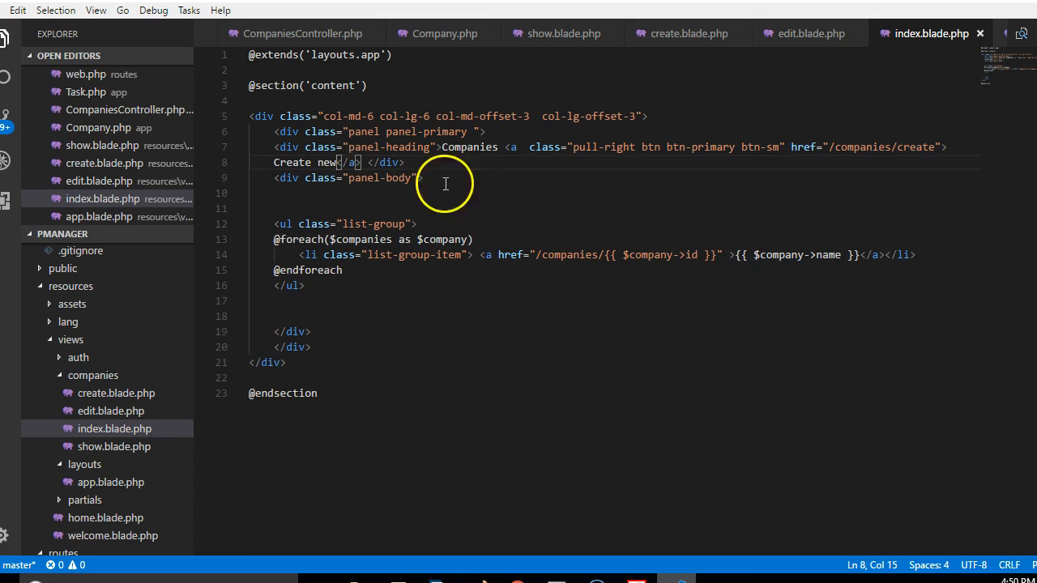
pyautogui.moveTo(498, 262)
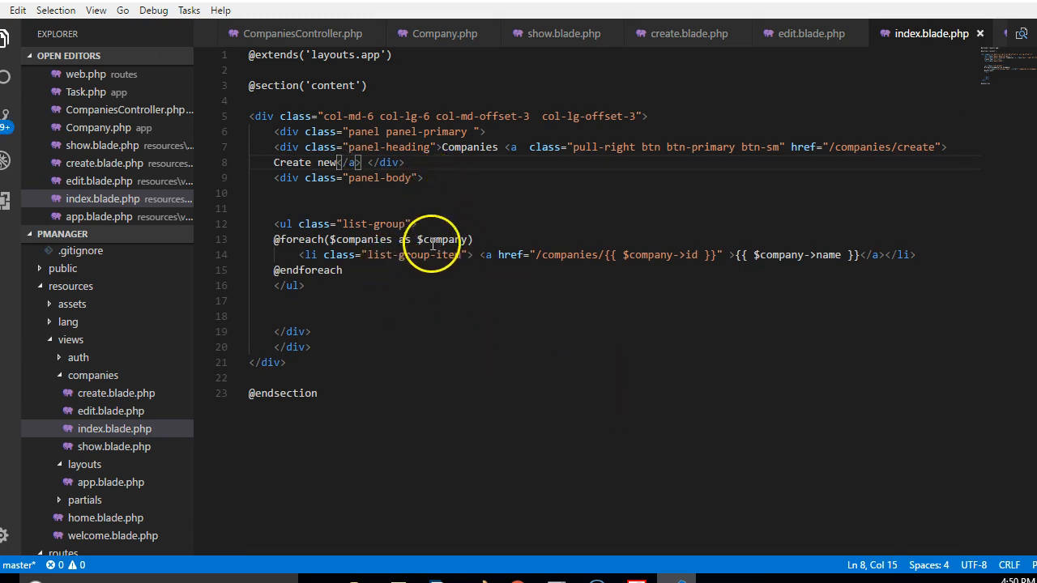
pyautogui.click(299, 33)
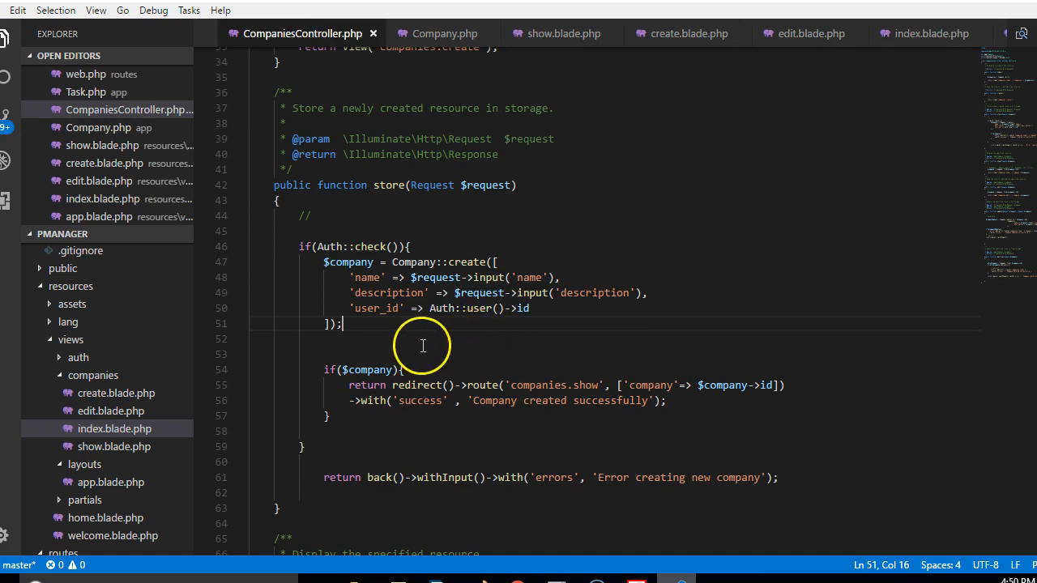
pyautogui.moveTo(460, 339)
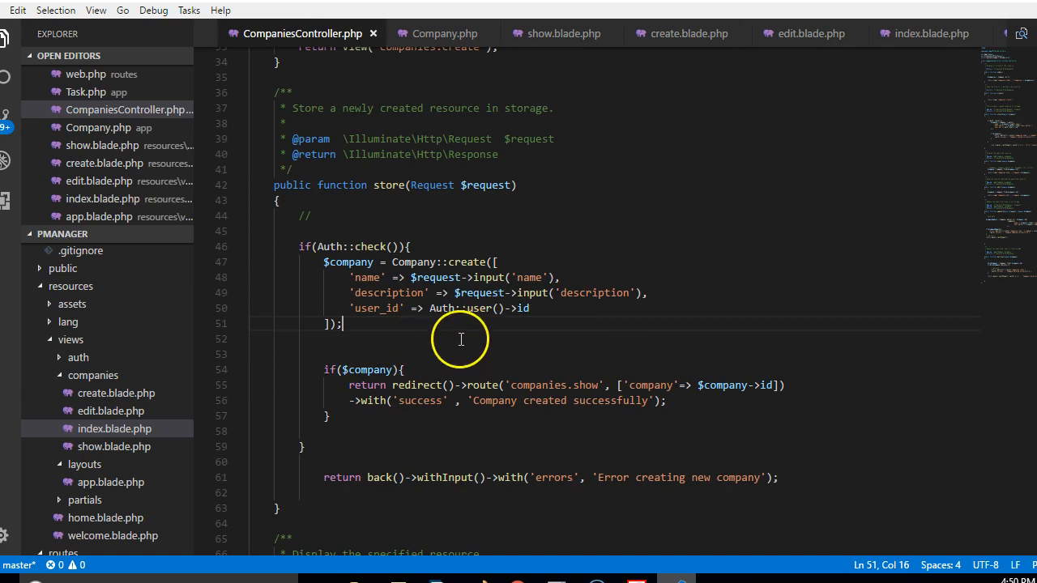
pyautogui.moveTo(591, 451)
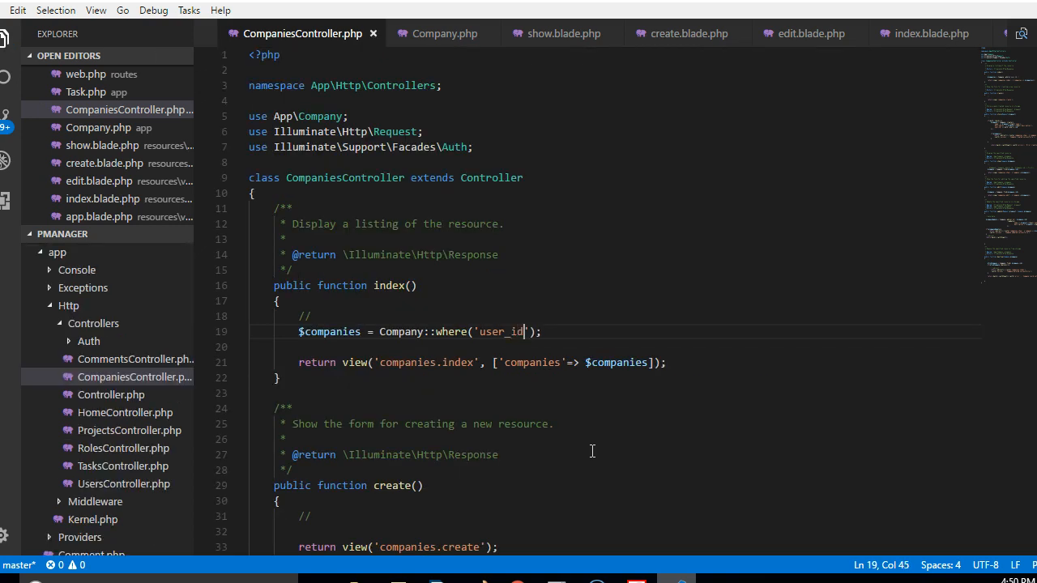
# Add Auth::user()->id as the user_id value in index()'s Company::where query.
pyautogui.write(',')
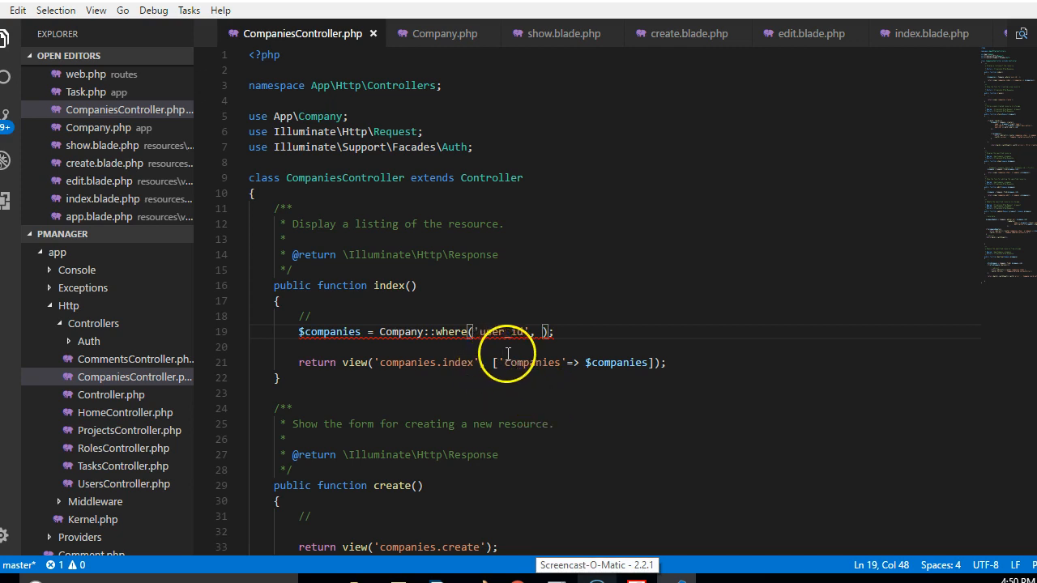
pyautogui.write('A')
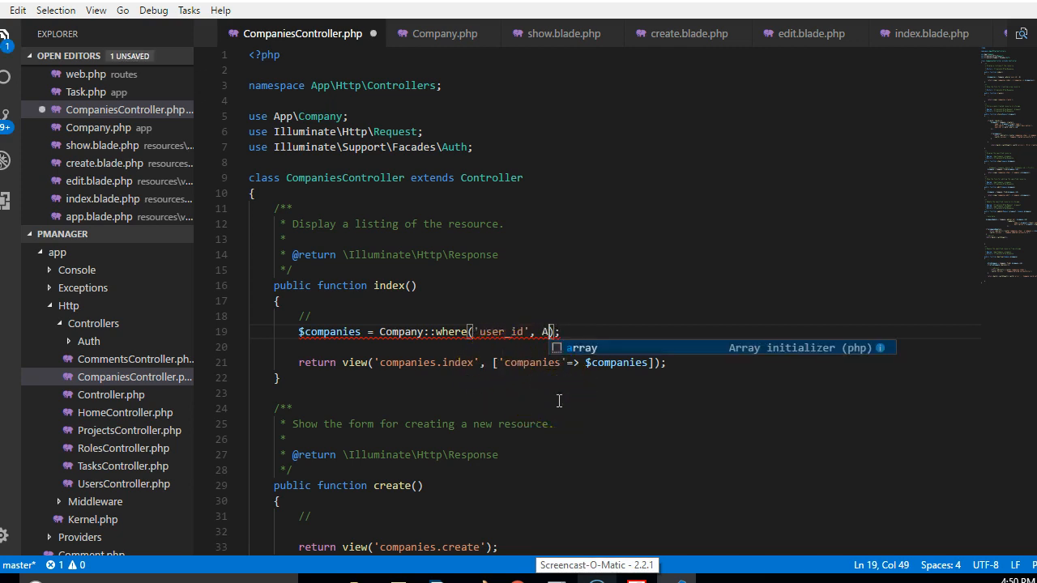
pyautogui.write('uth')
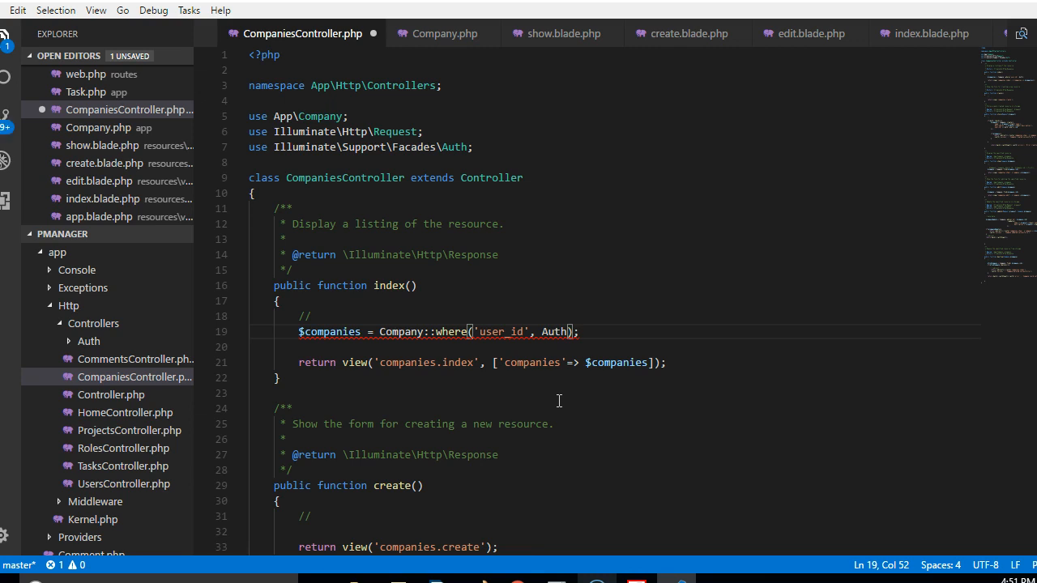
pyautogui.write('::user-')
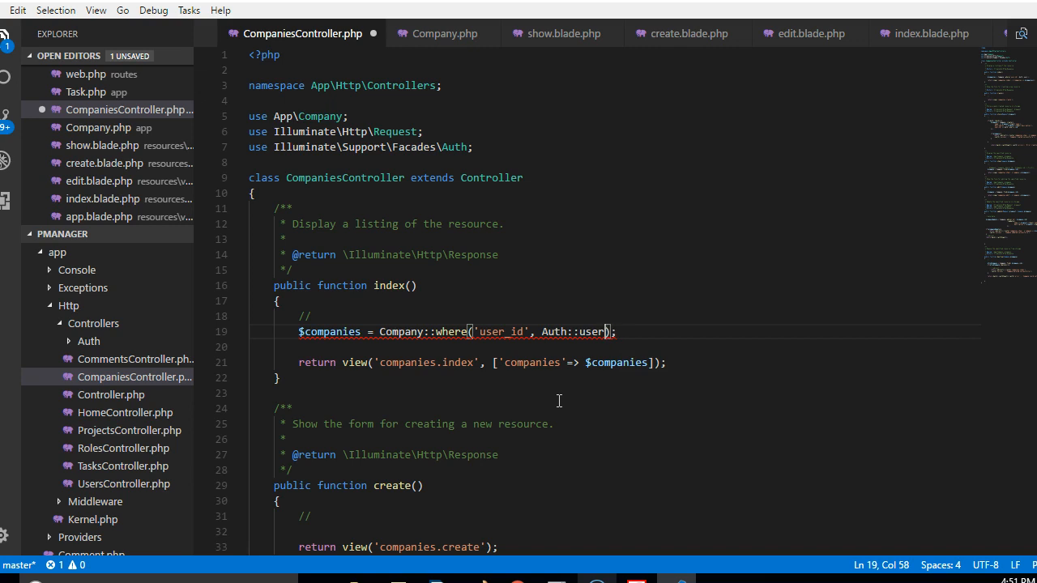
pyautogui.write('()->id')
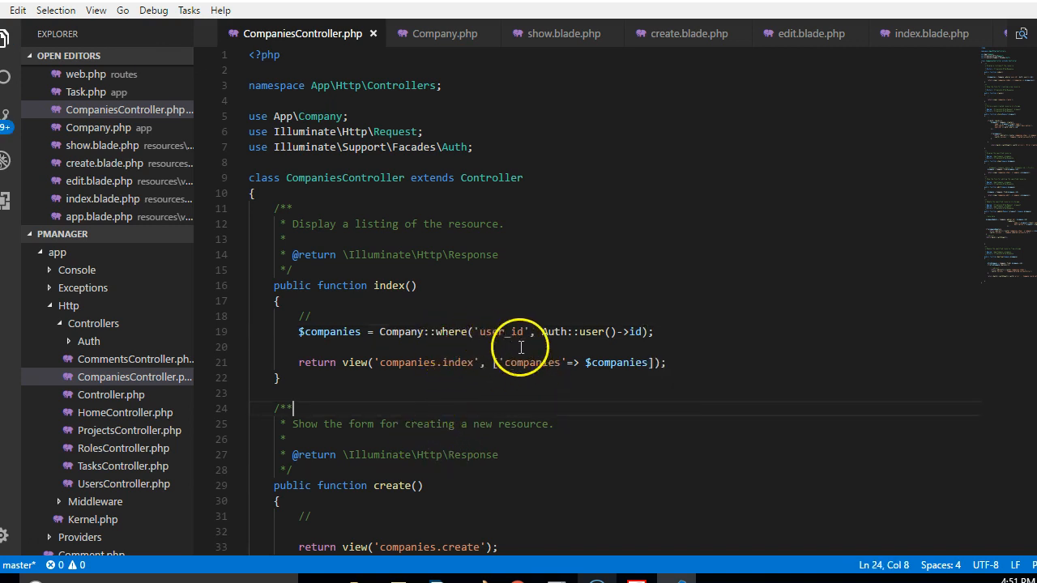
pyautogui.moveTo(576, 299)
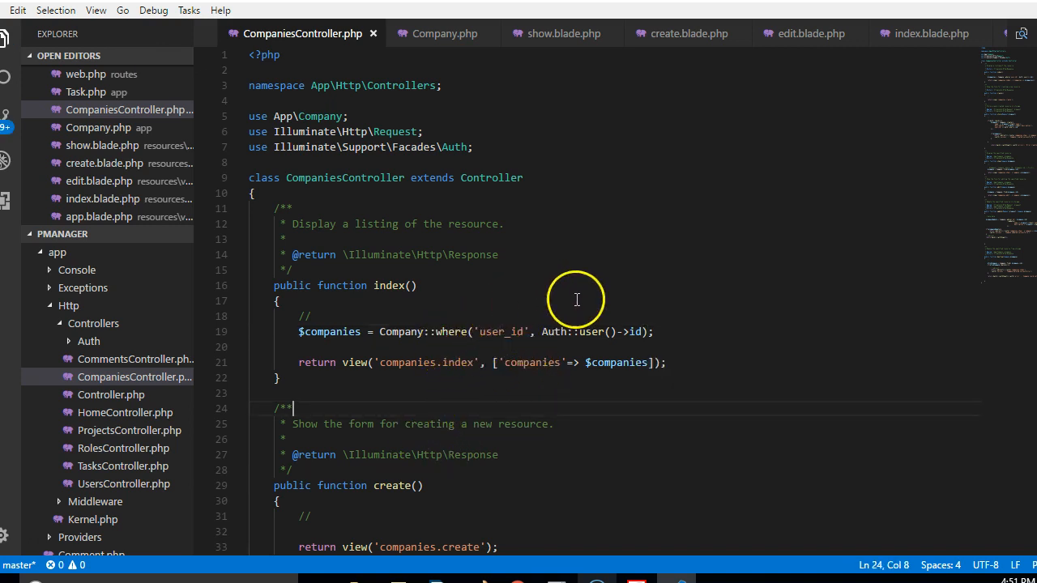
pyautogui.moveTo(620, 308)
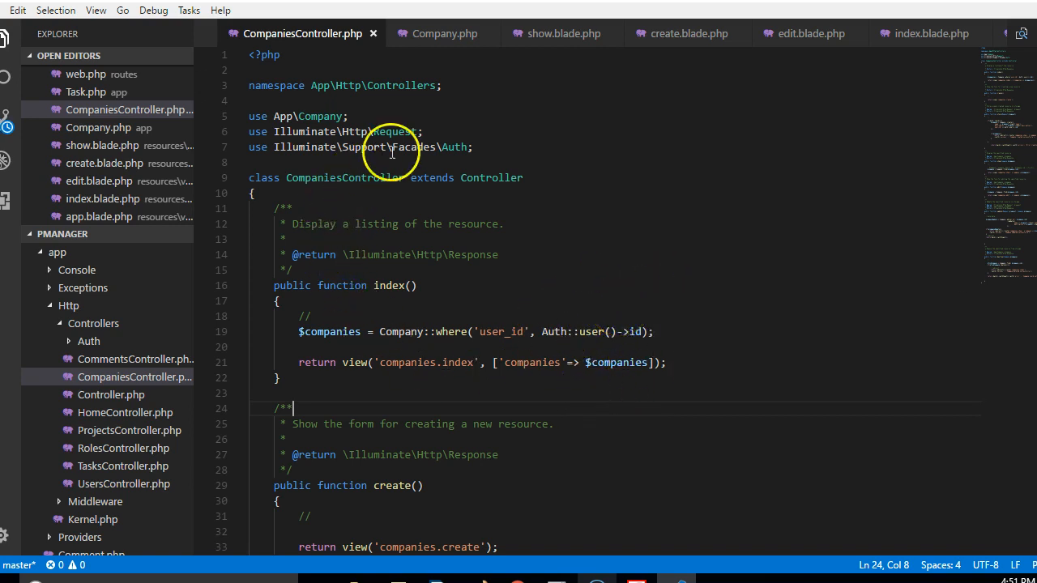
pyautogui.doubleClick(555, 331)
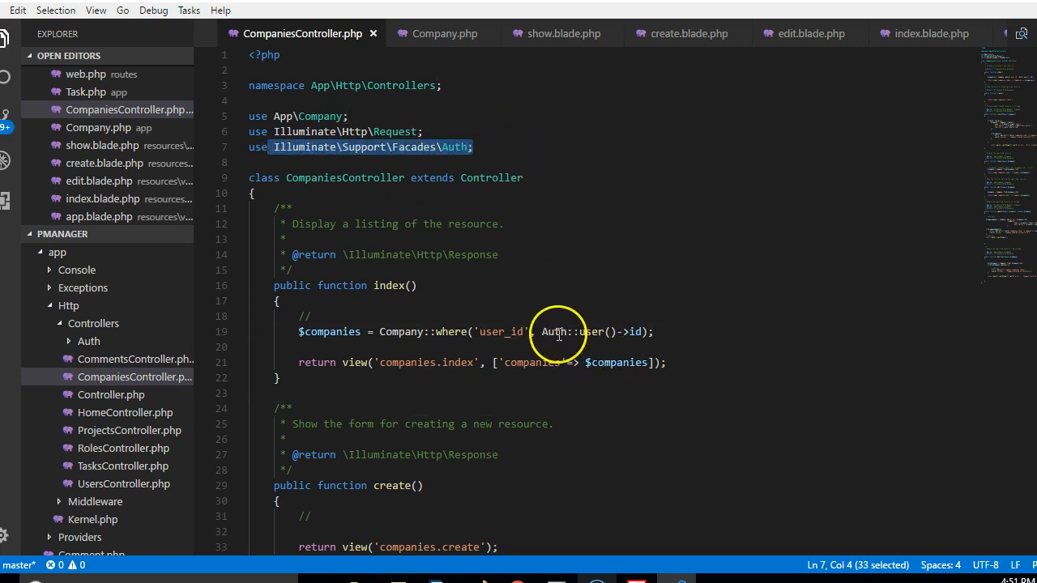
pyautogui.doubleClick(553, 331)
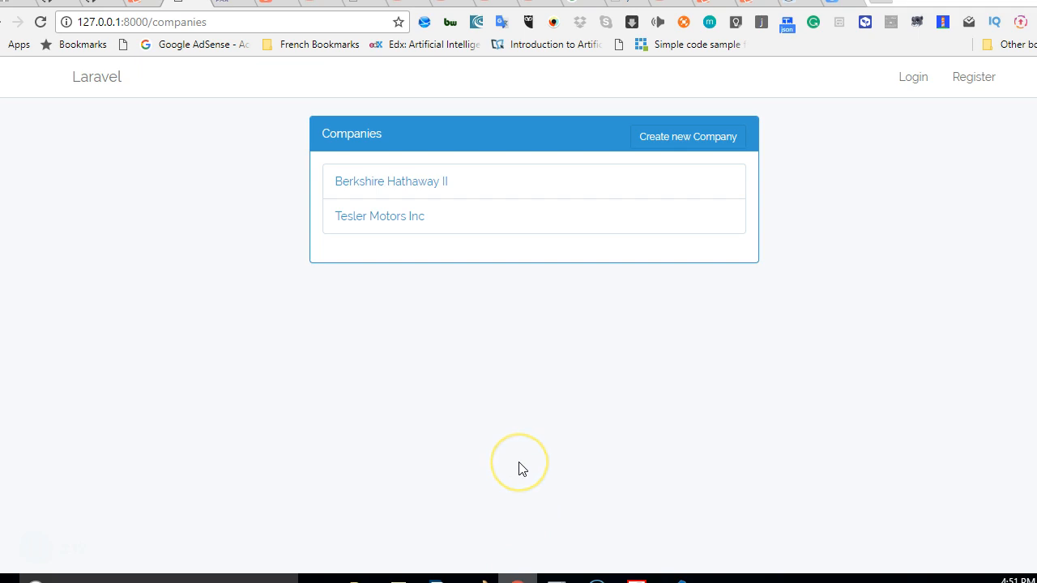
pyautogui.moveTo(612, 259)
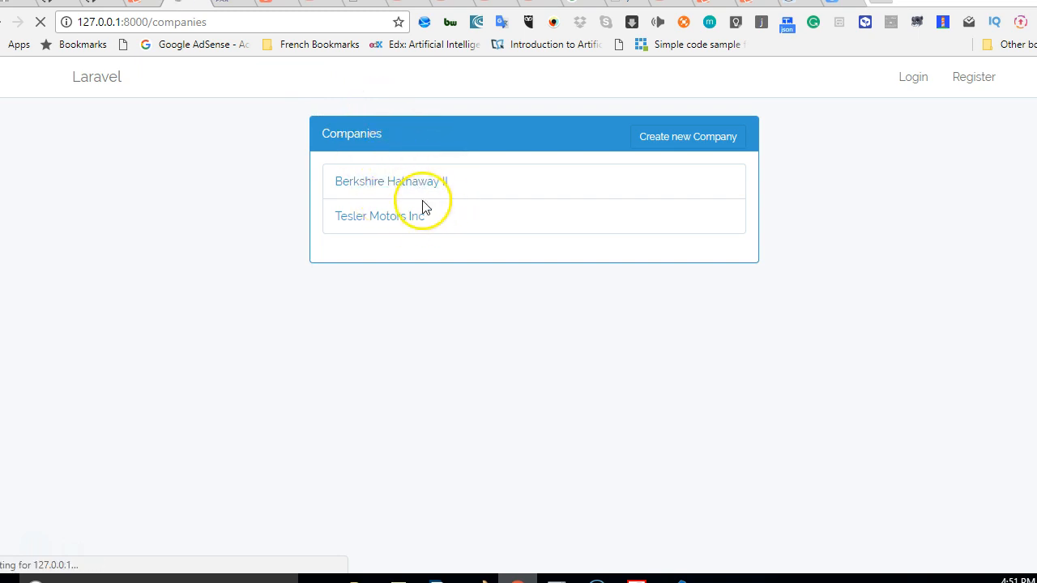
# Reload 127.0.0.1:8000/companies and inspect the 'Trying to get property of non-object' error.
pyautogui.click(392, 181)
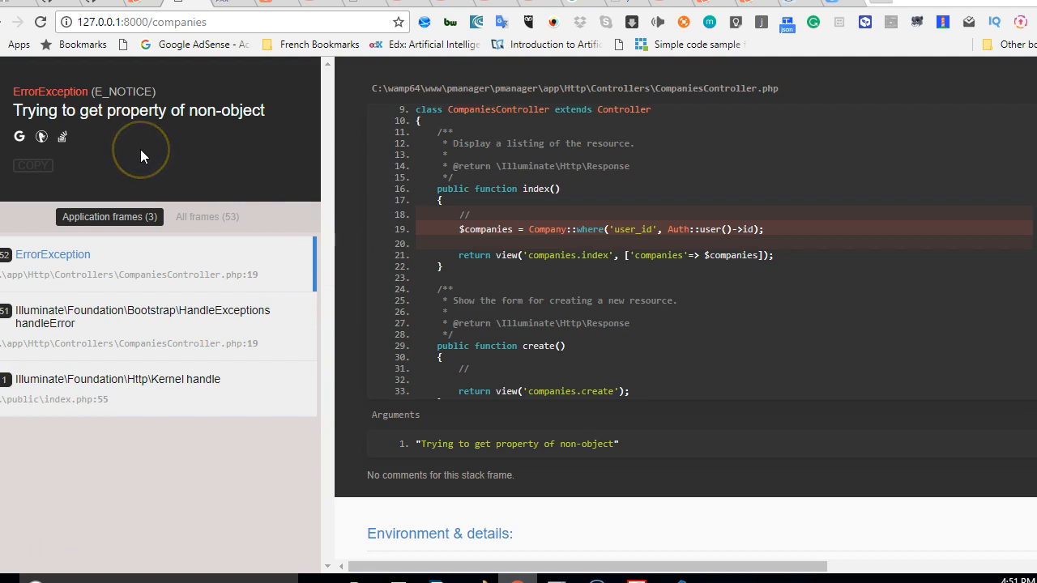
pyautogui.moveTo(142, 154)
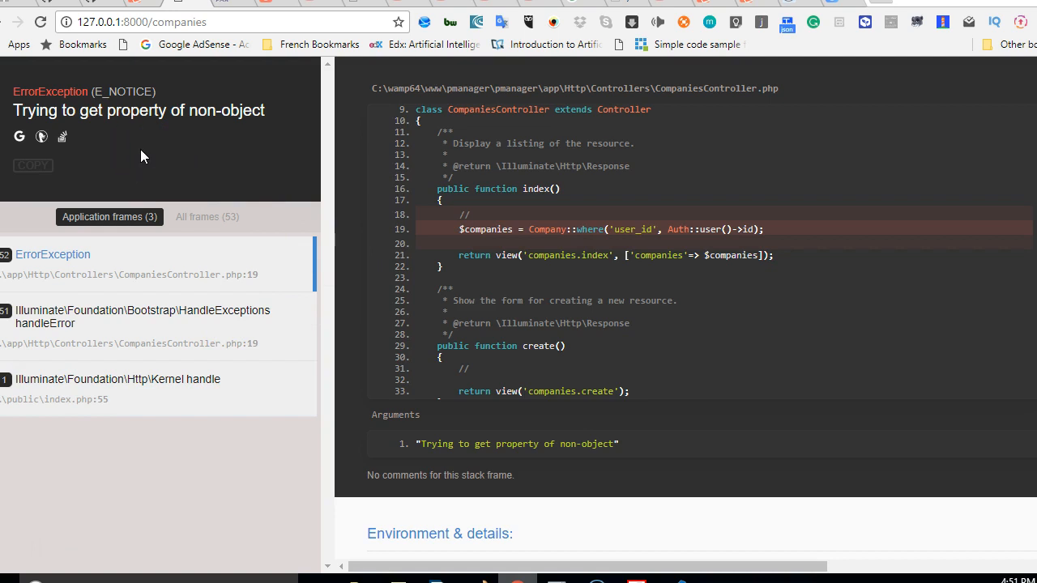
pyautogui.click(118, 379)
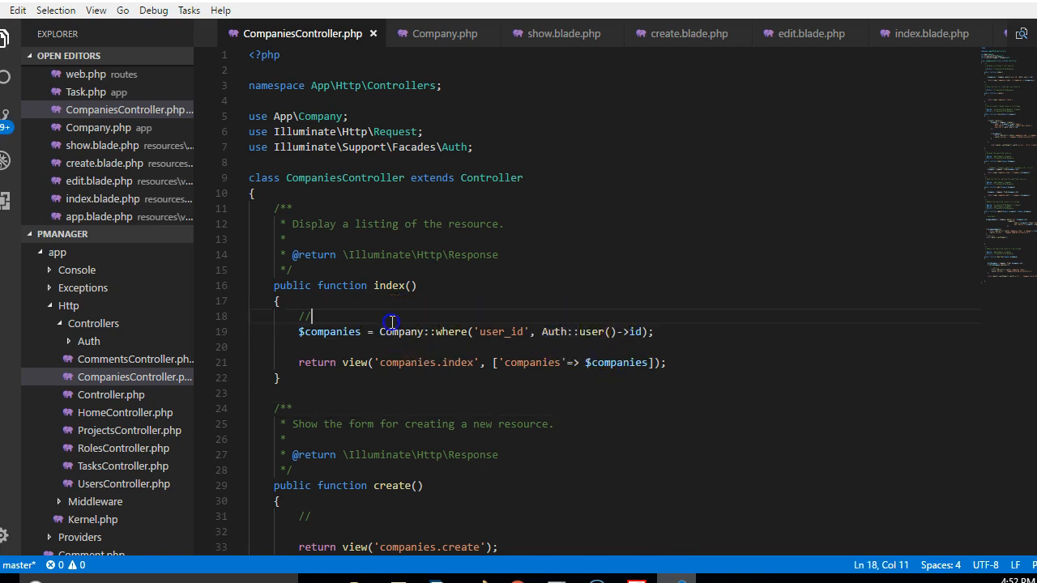
# Wrap index()'s query and return in an if( Auth::check() ) block.
pyautogui.write('i')
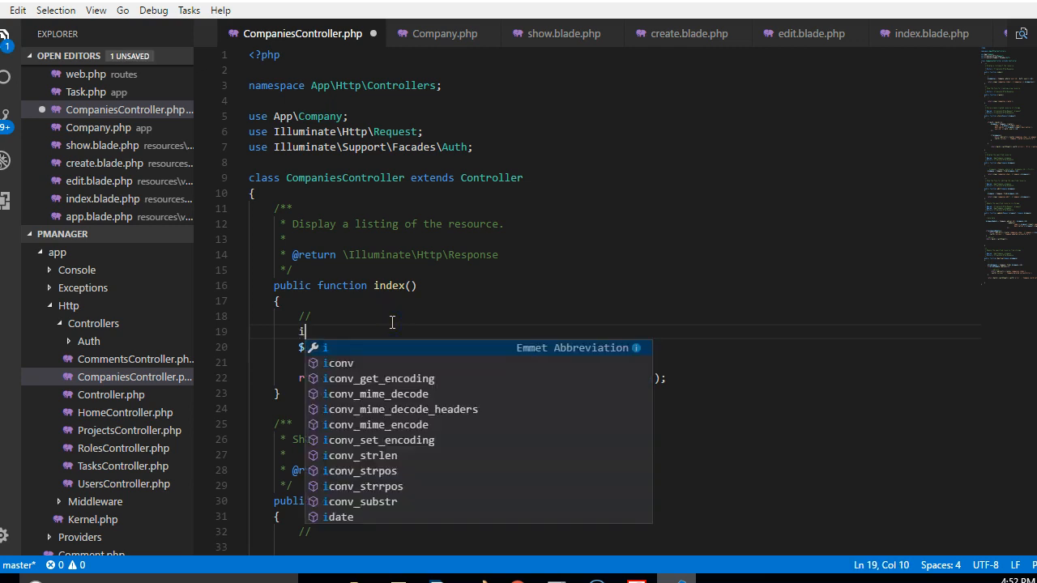
pyautogui.write('f( Auth::check()')
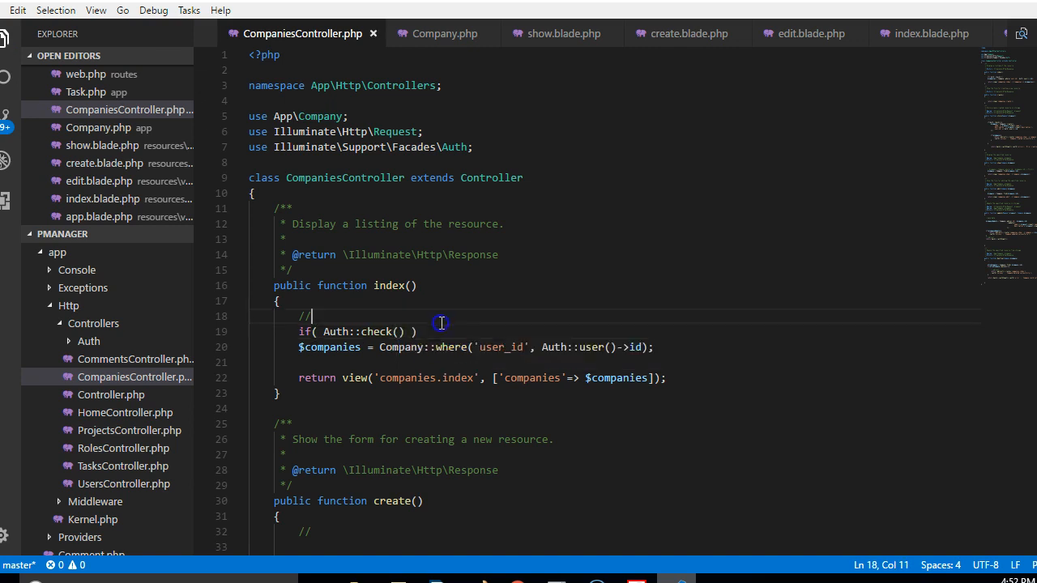
pyautogui.write('{')
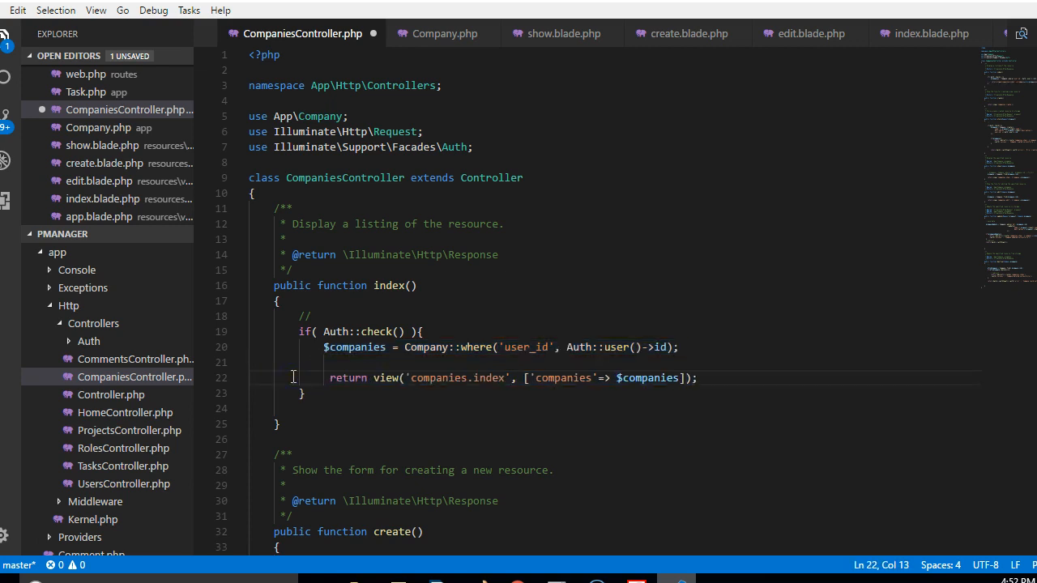
pyautogui.scroll(-3)
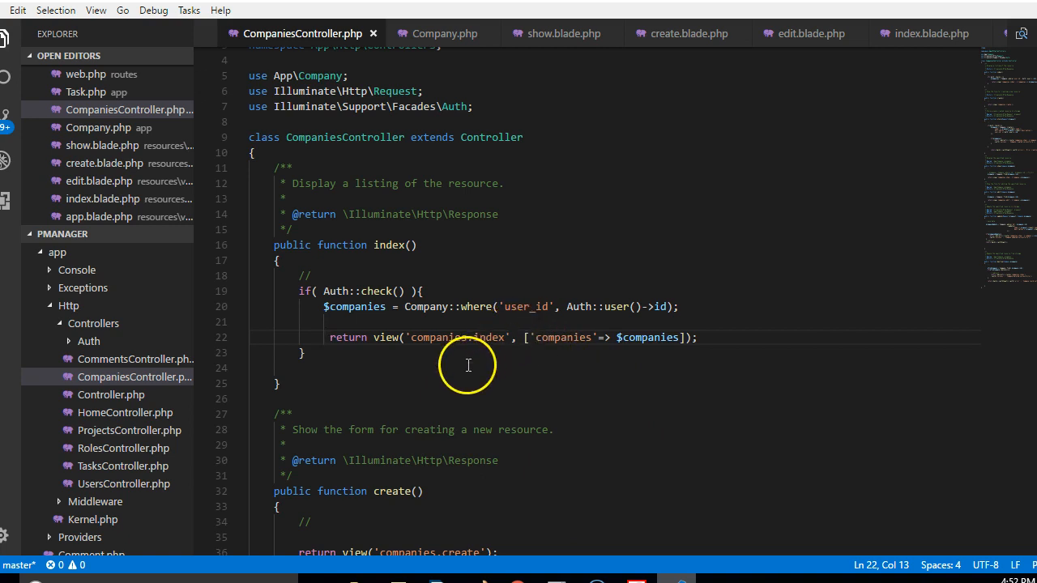
# After the if block, add a fallback return view('auth.login').
pyautogui.click(435, 368)
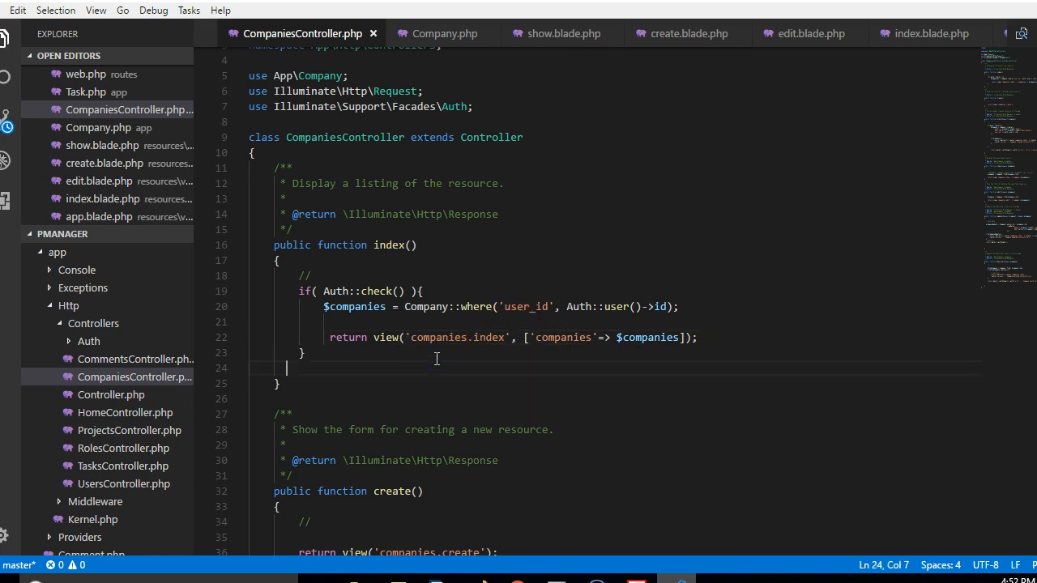
pyautogui.write('return view')
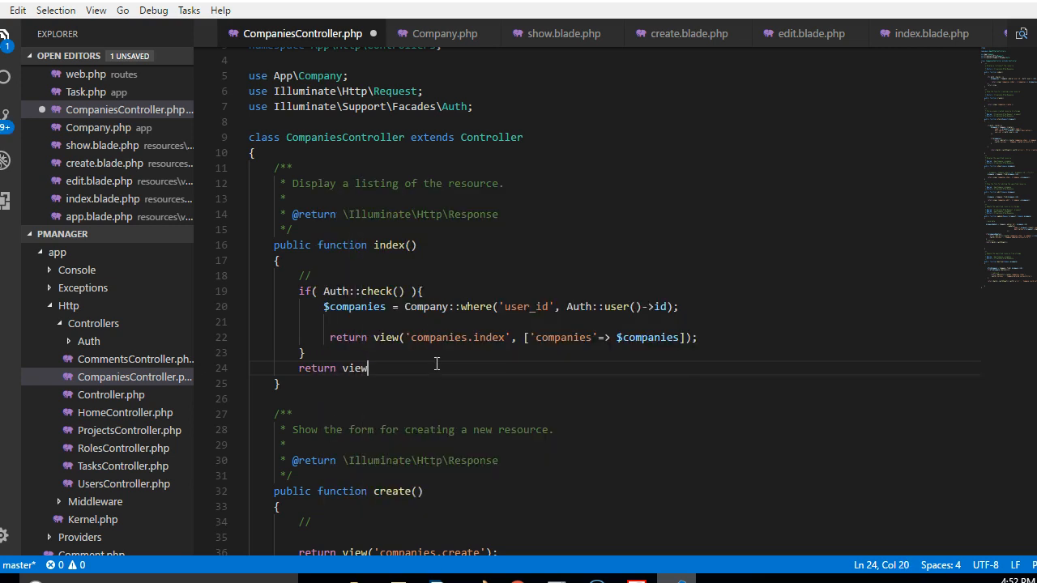
pyautogui.write("('')")
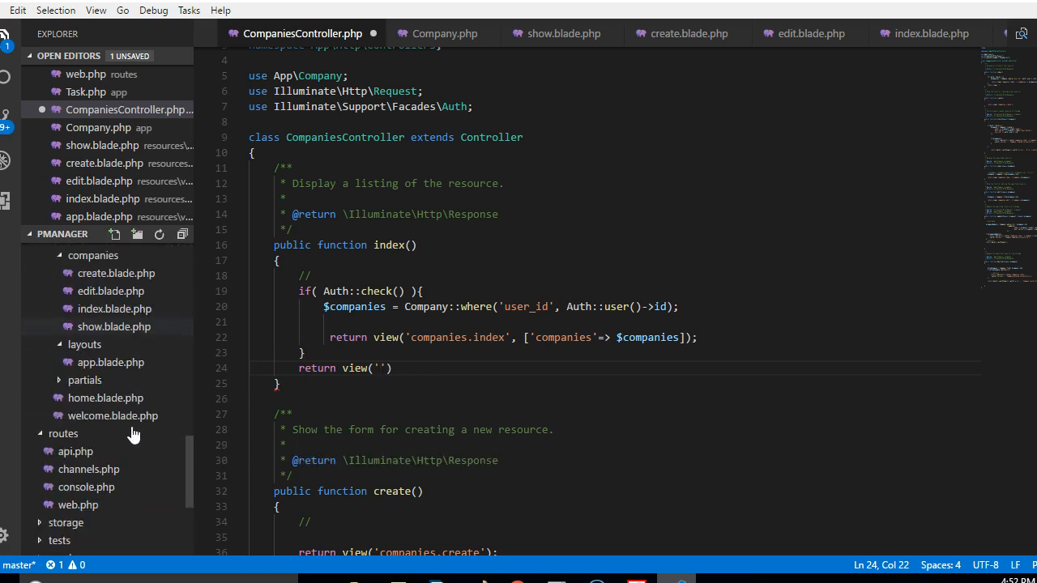
pyautogui.moveTo(113, 416)
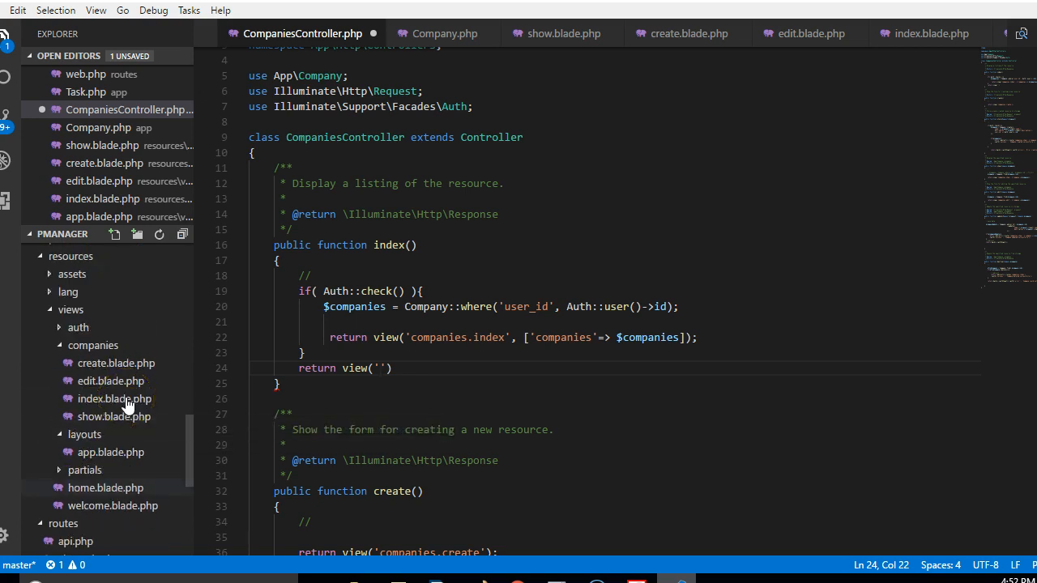
pyautogui.click(93, 345)
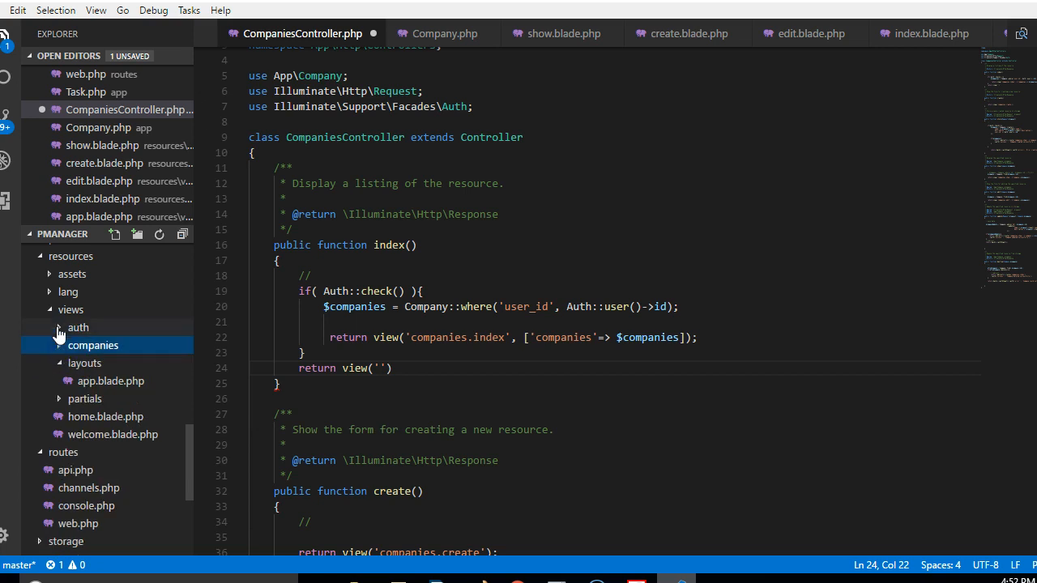
pyautogui.click(78, 327)
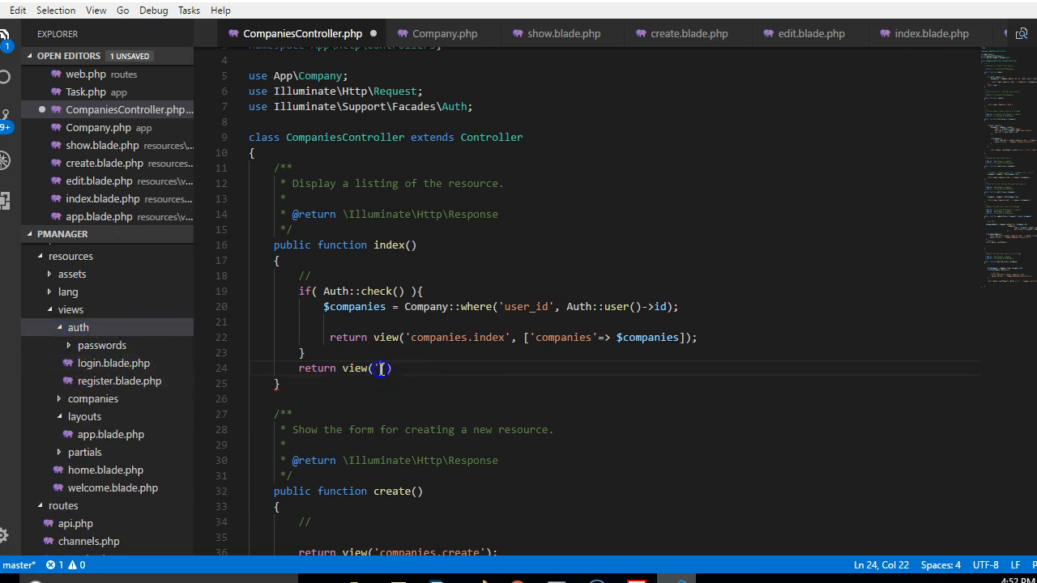
pyautogui.write('auth.l')
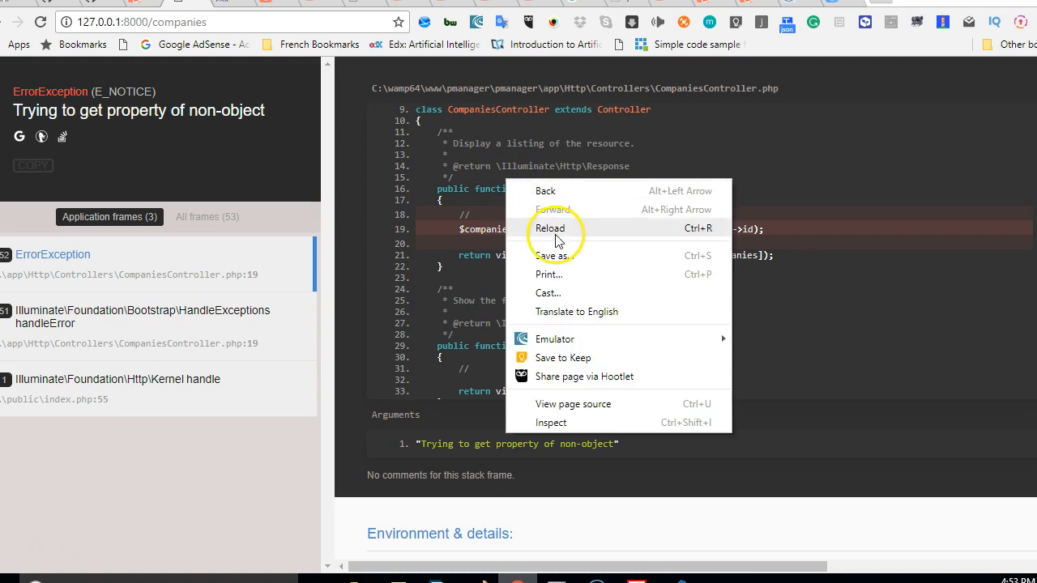
# Reload the companies page to test the logged-out login fallback.
pyautogui.click(549, 228)
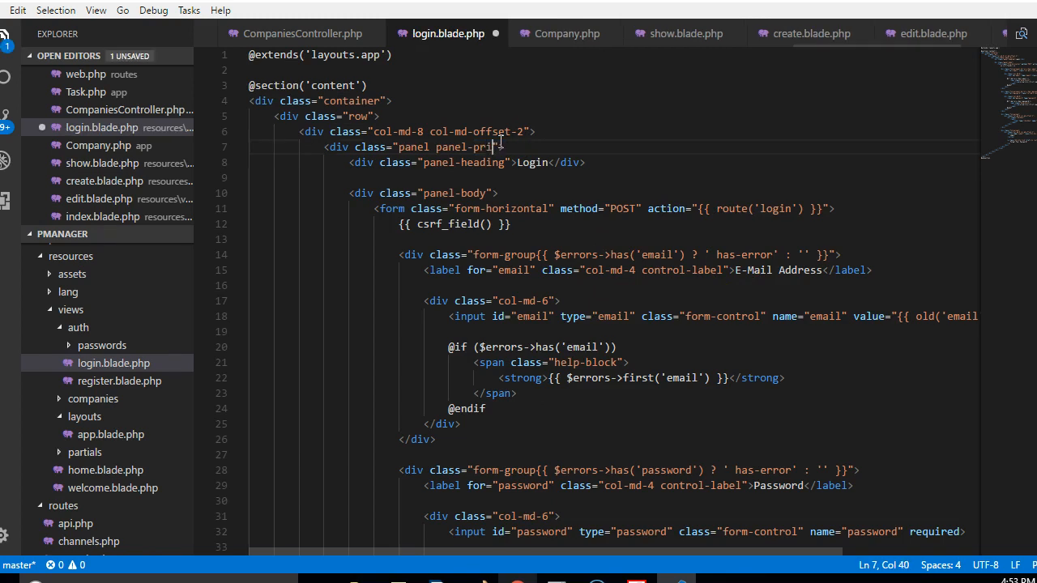
# Complete the login view's panel div class as 'panel panel-primary'.
pyautogui.write('mary')
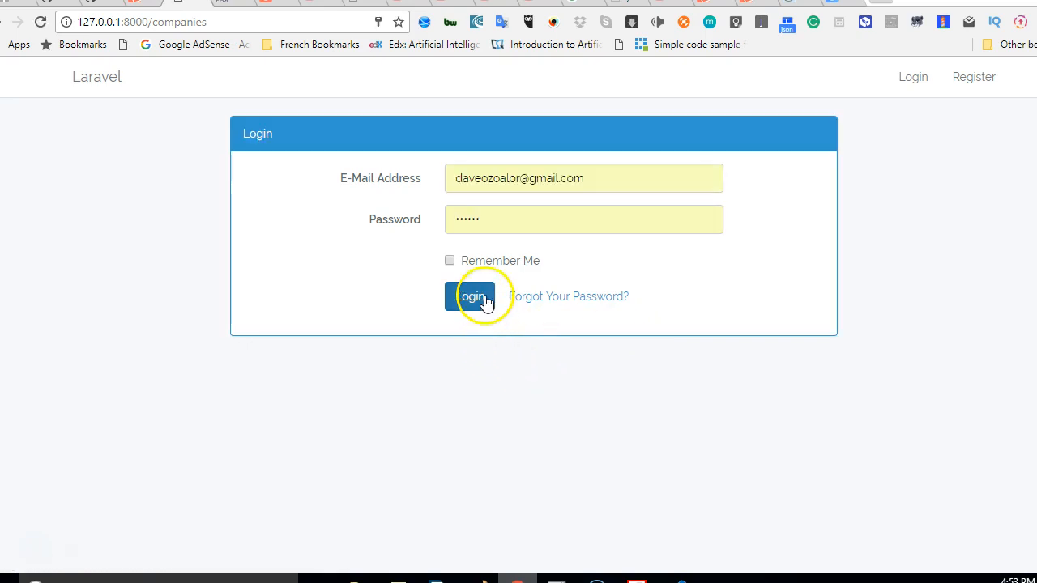
# Submit the filled-in Laravel login form using the Login button.
pyautogui.click(471, 296)
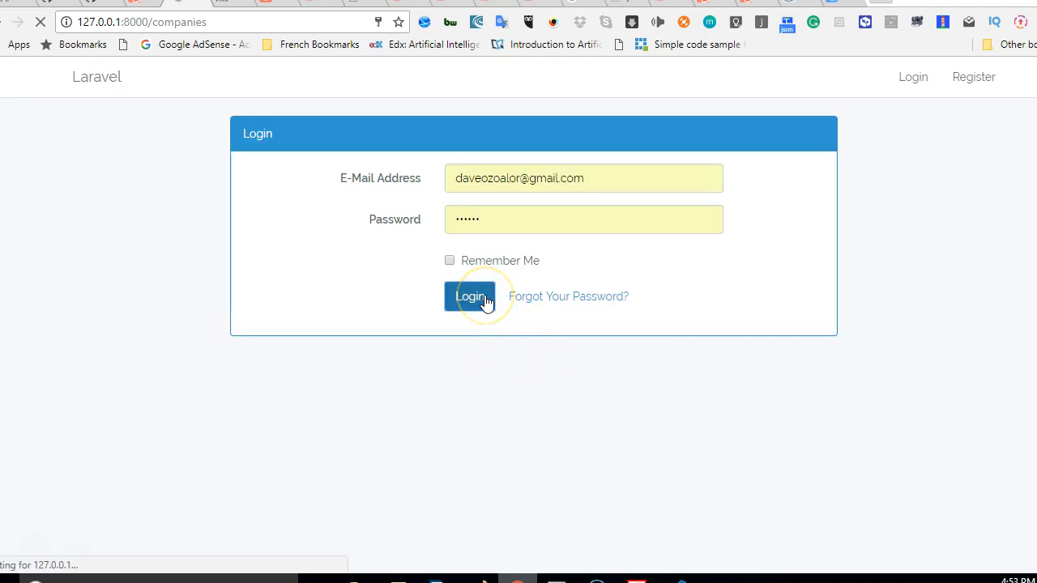
pyautogui.click(470, 296)
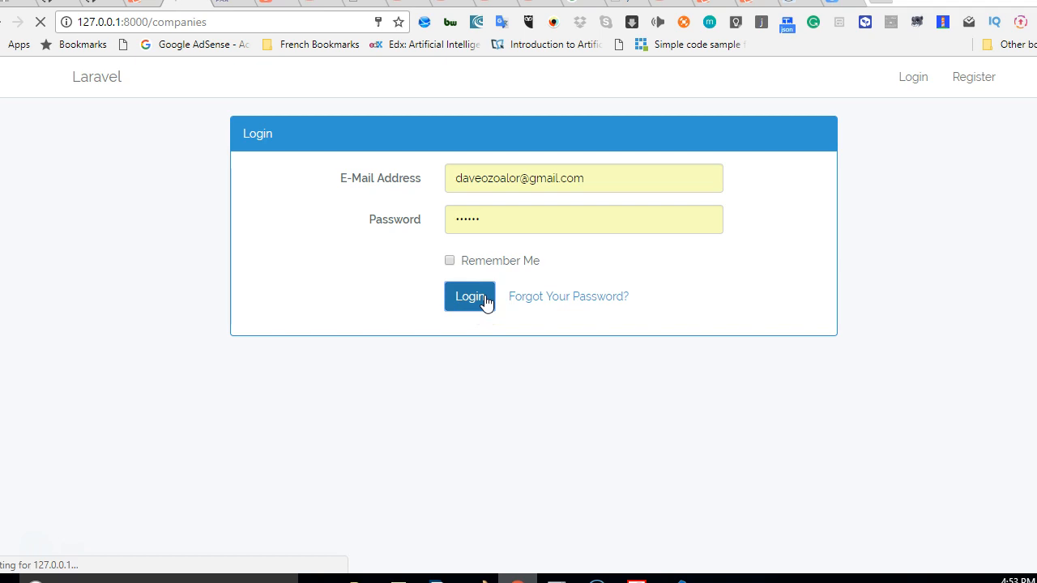
pyautogui.click(470, 296)
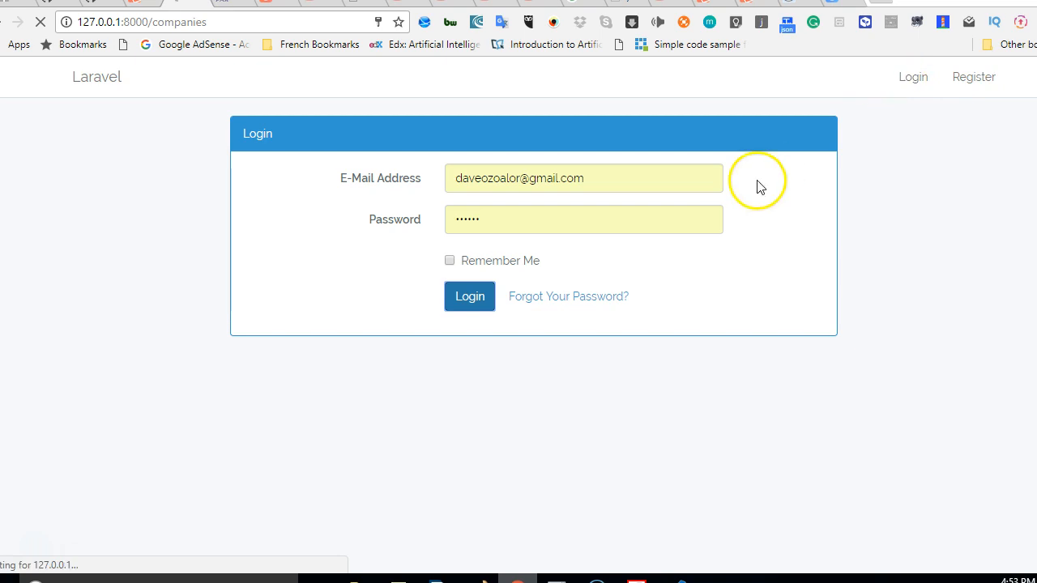
pyautogui.click(470, 296)
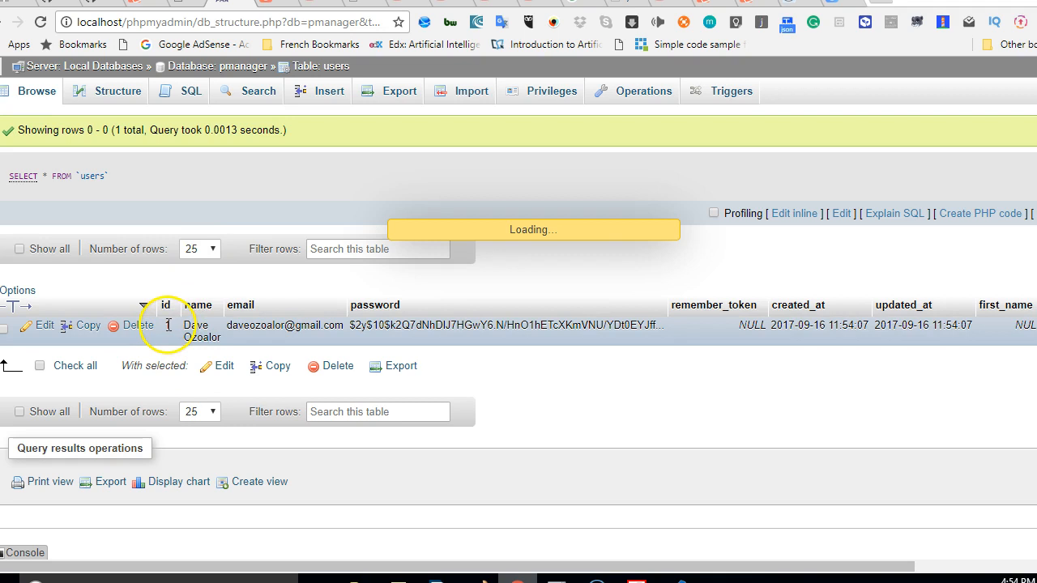
# Go back to the pmanager database's table list and open the companies table.
pyautogui.click(216, 65)
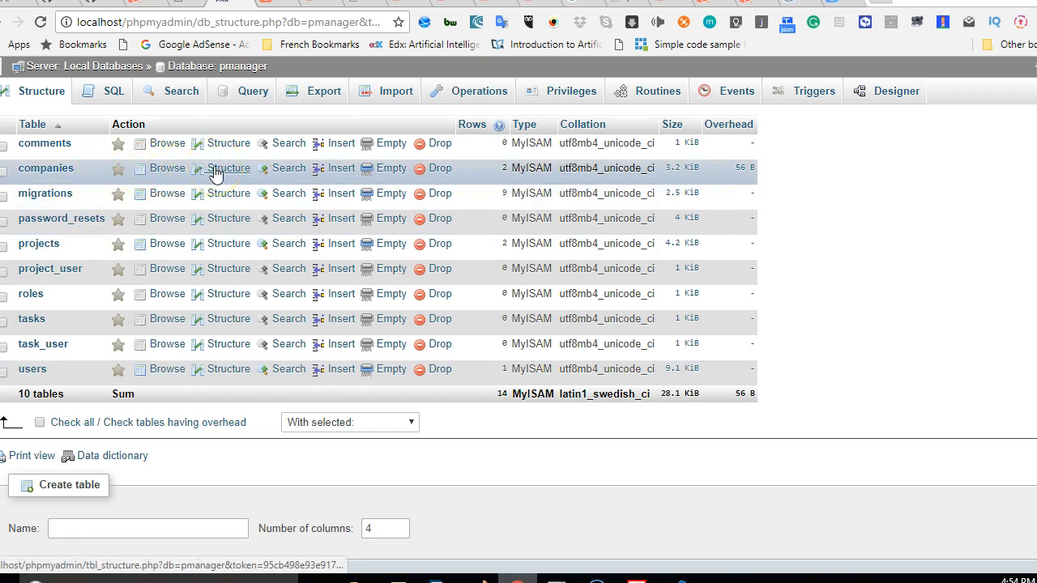
pyautogui.click(166, 167)
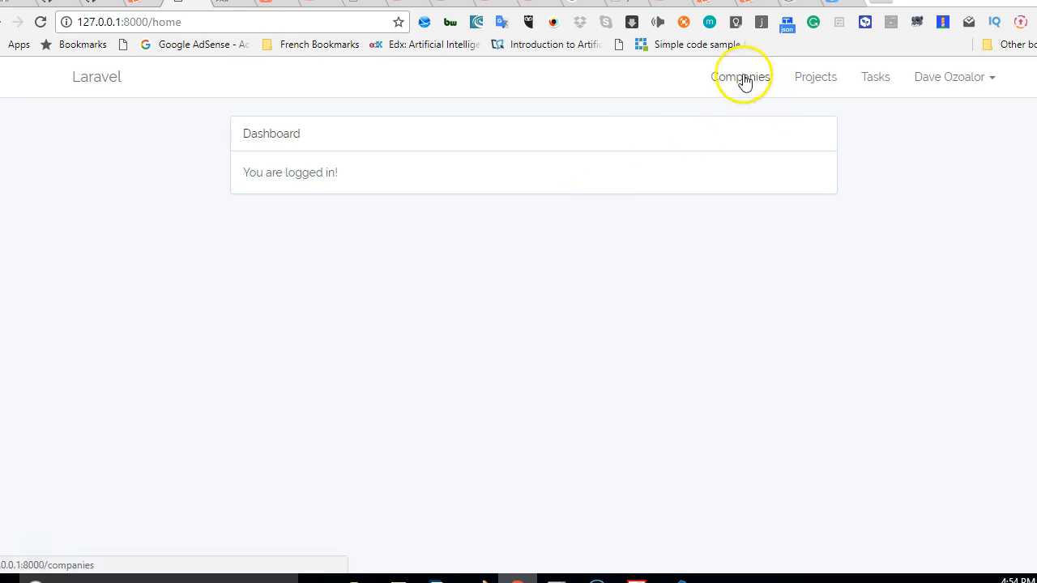
# Open the Companies page from the dashboard's top navigation, which shows an empty Companies panel.
pyautogui.click(739, 76)
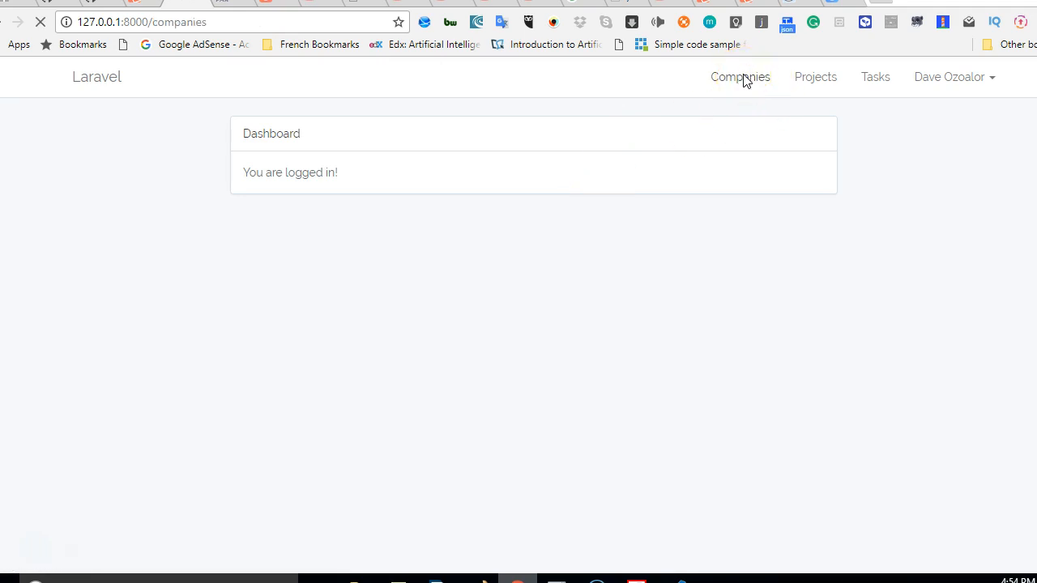
pyautogui.click(738, 76)
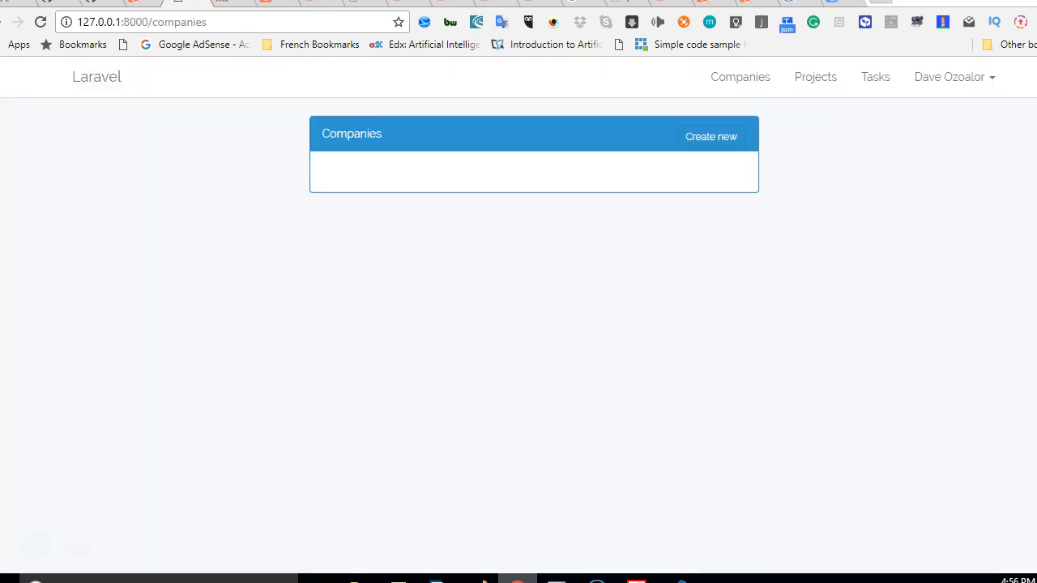
pyautogui.moveTo(411, 177)
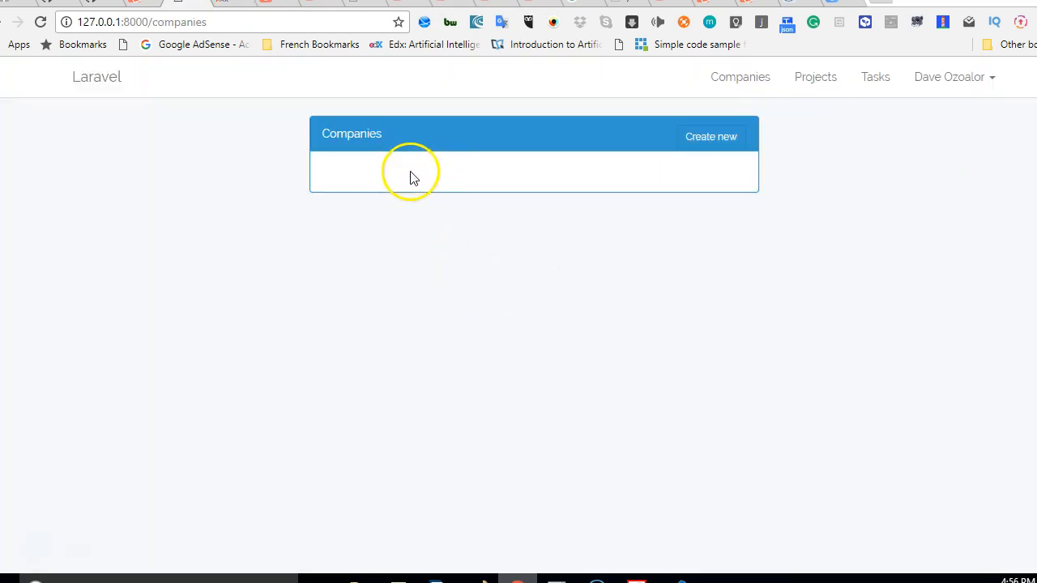
pyautogui.moveTo(703, 246)
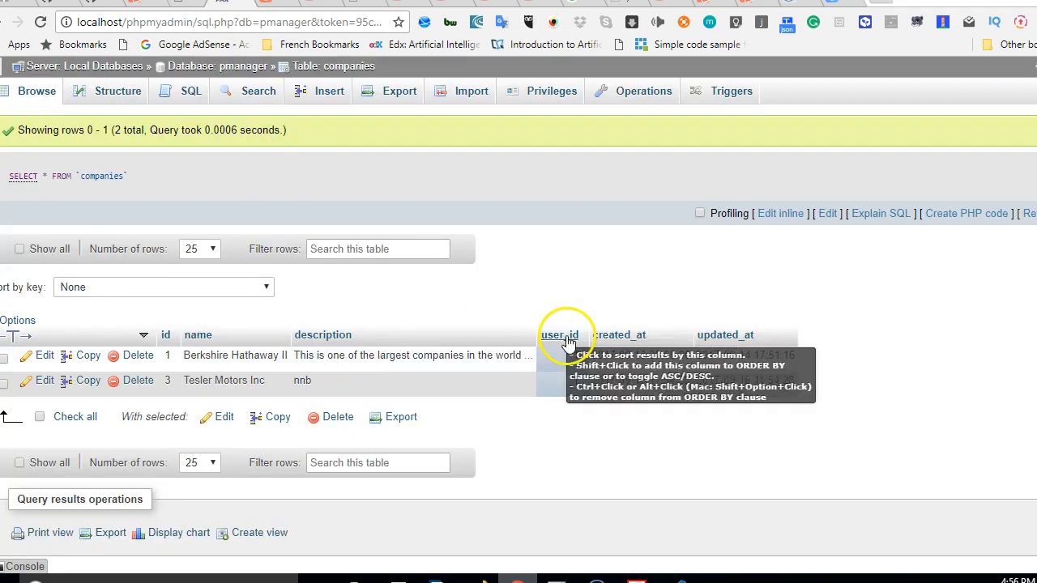
pyautogui.moveTo(572, 373)
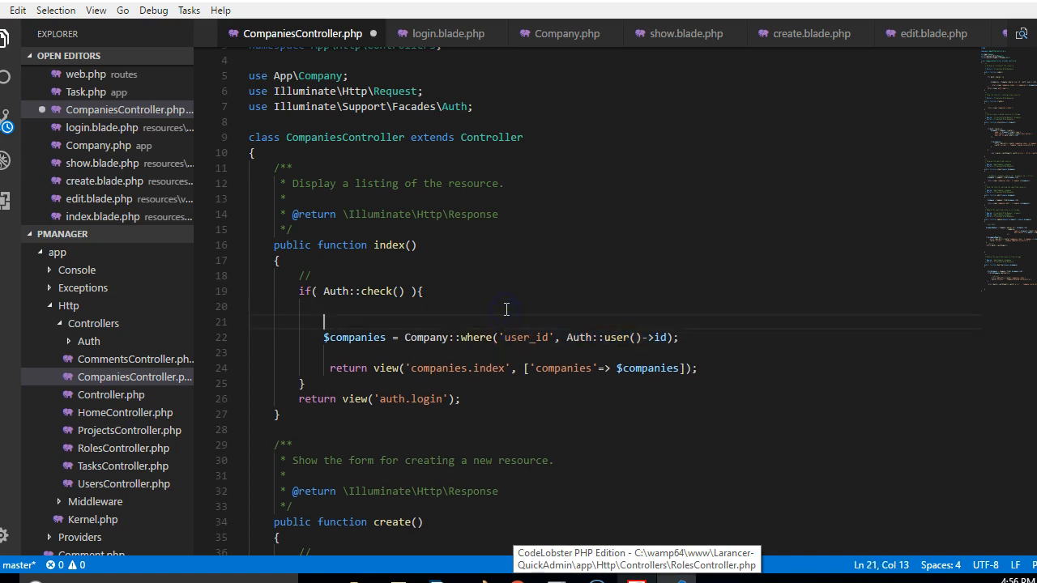
# Add dd(Auth::user()->id) inside the Auth::check block and highlight every $companies use.
pyautogui.write('dd()')
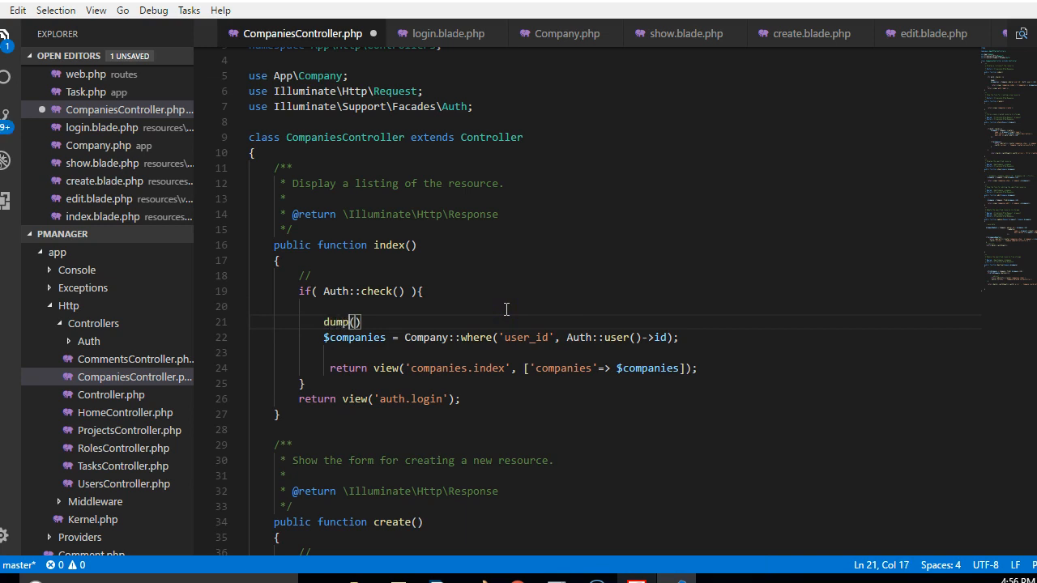
pyautogui.write('Auth::user()->id);')
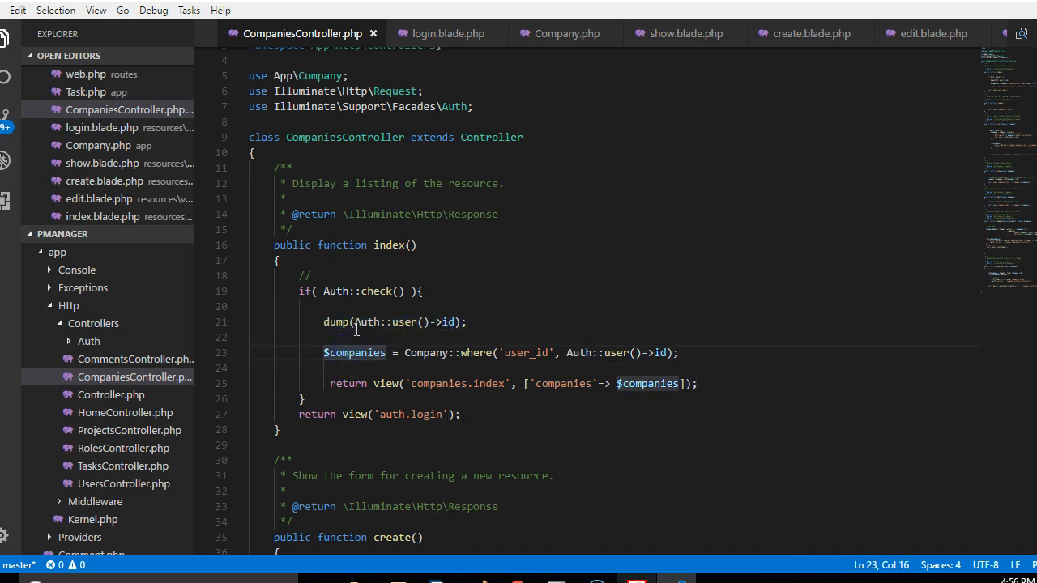
pyautogui.doubleClick(409, 321)
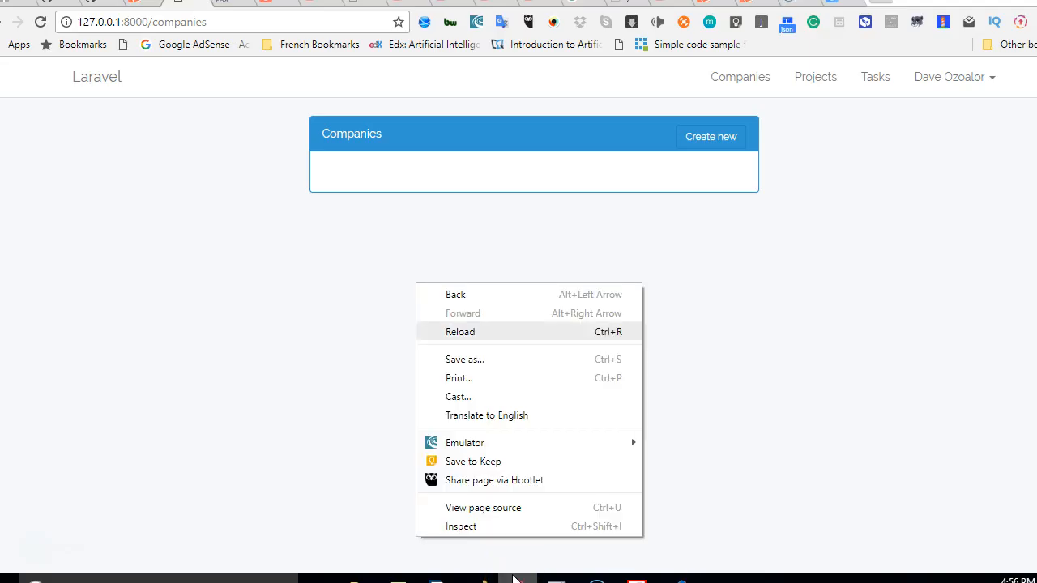
# Reload the companies page so user id 1 prints above the empty list.
pyautogui.click(460, 331)
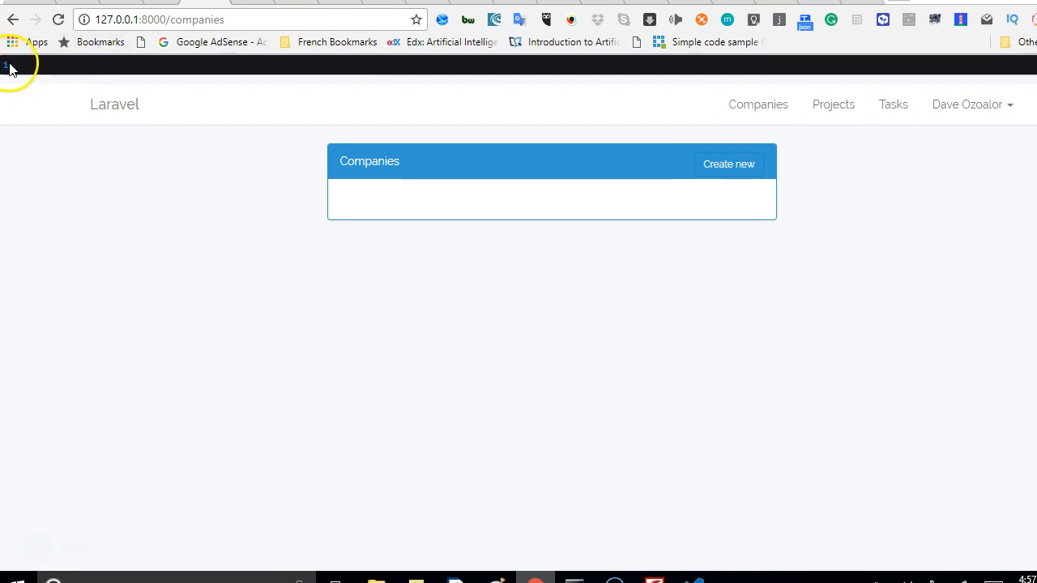
pyautogui.moveTo(91, 74)
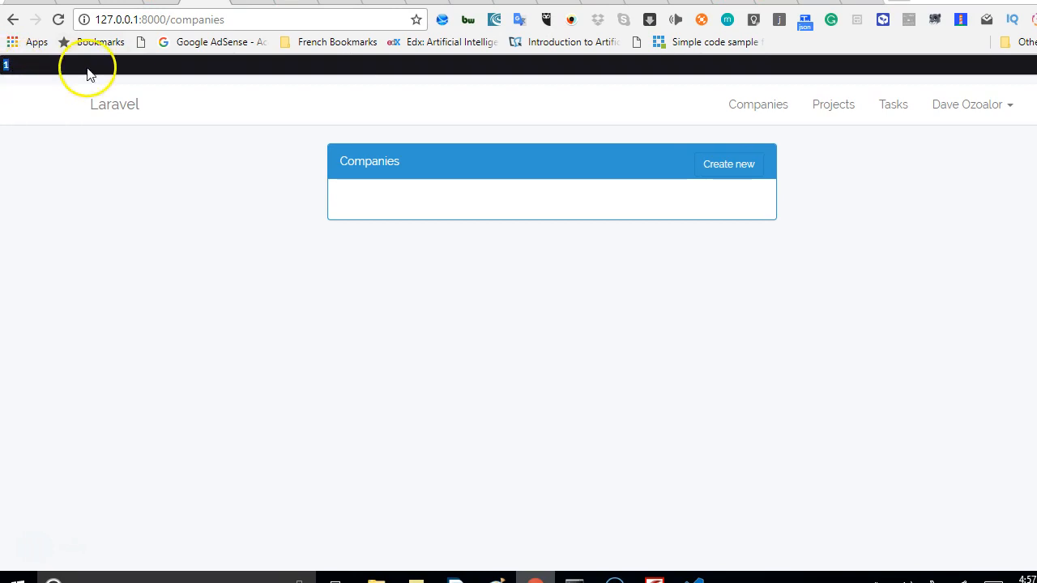
pyautogui.moveTo(720, 346)
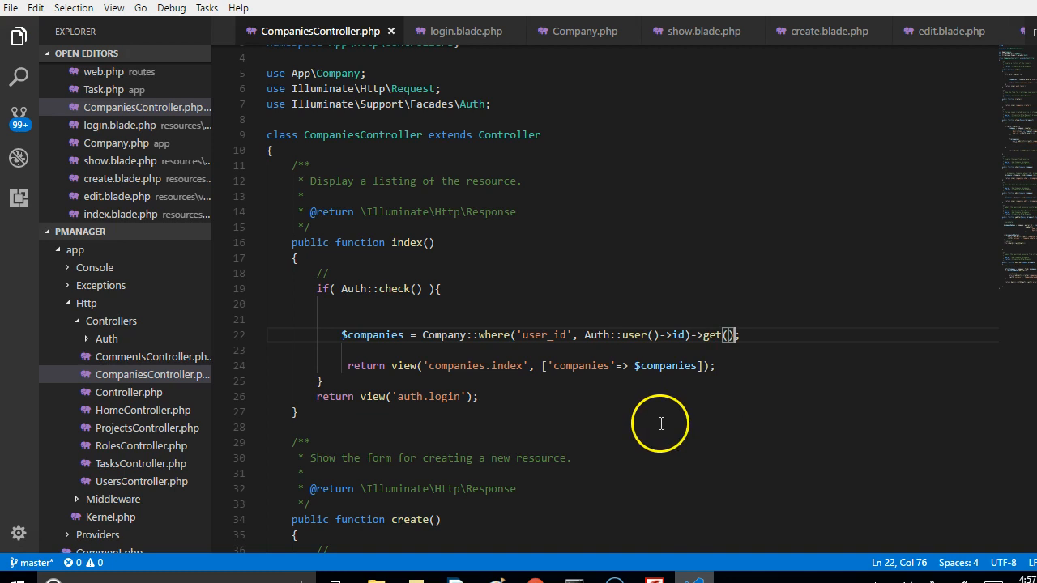
pyautogui.moveTo(421, 357)
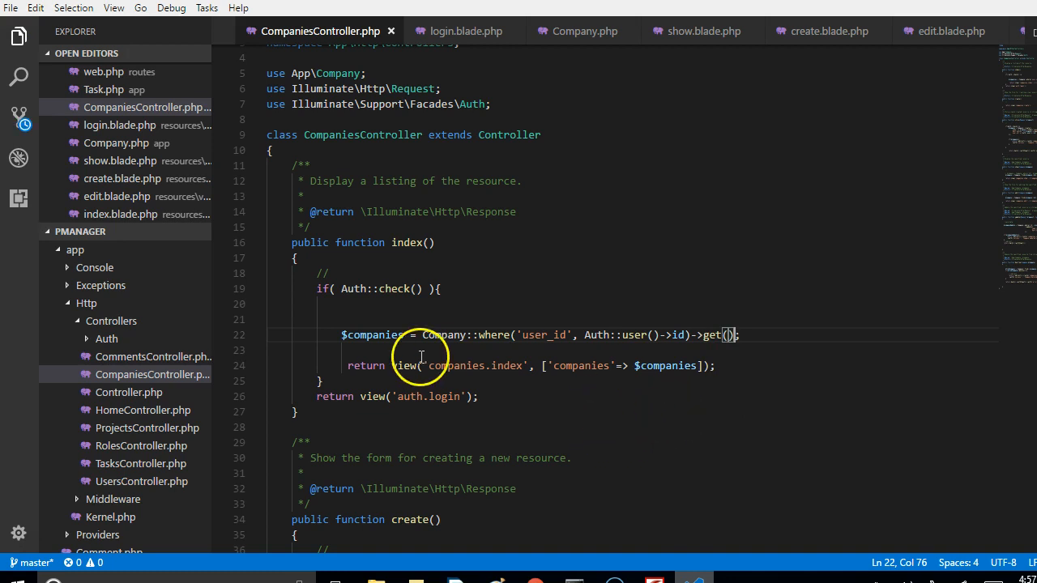
# Highlight every $companies use in index() once the query ends with ->get().
pyautogui.doubleClick(373, 335)
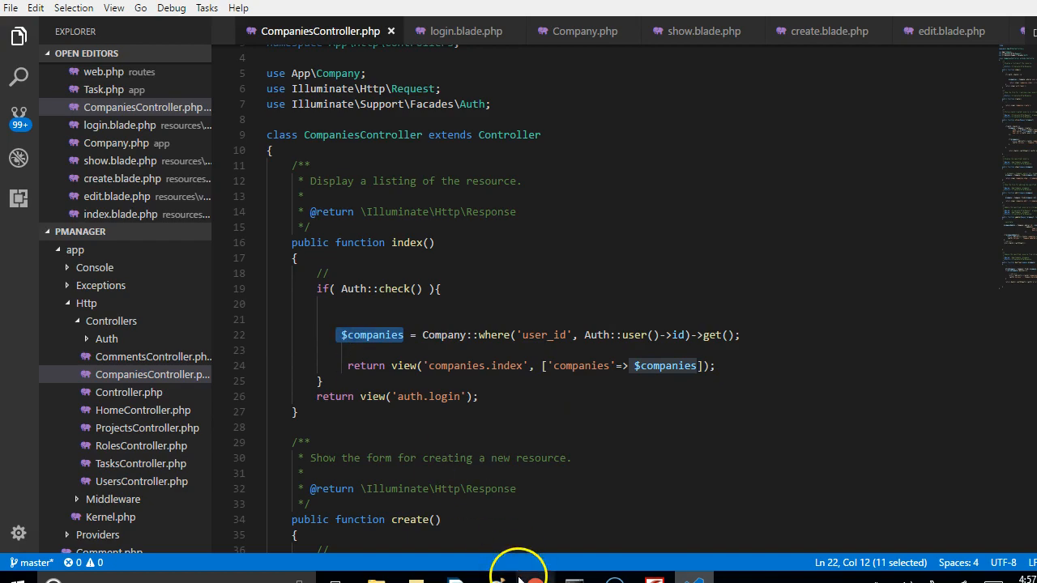
# Reload to list Berkshire Hathaway II and Tesler Motors Inc, then add a project to Berkshire Hathaway II.
pyautogui.rightClick(420, 280)
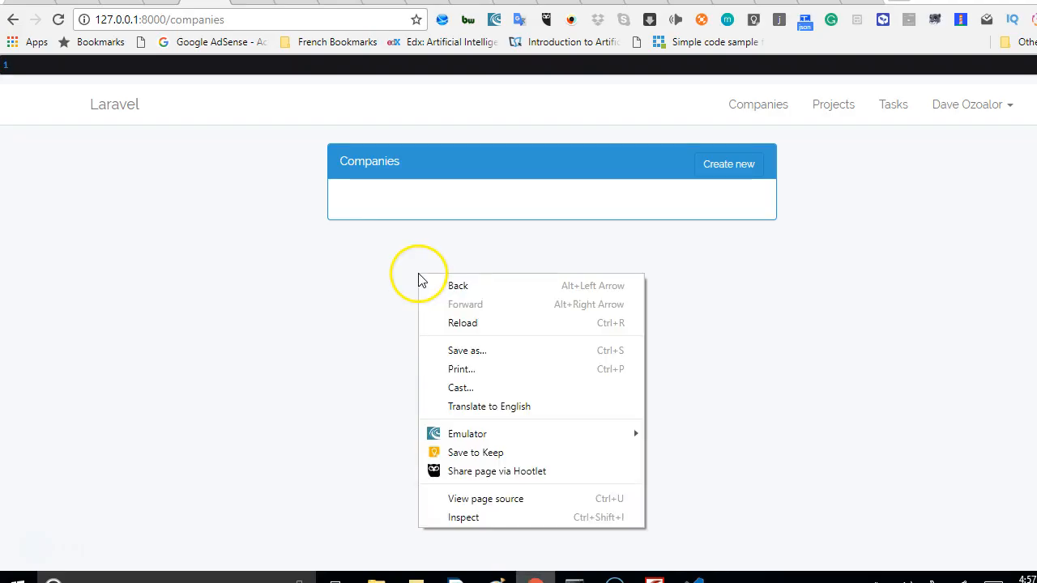
pyautogui.click(462, 323)
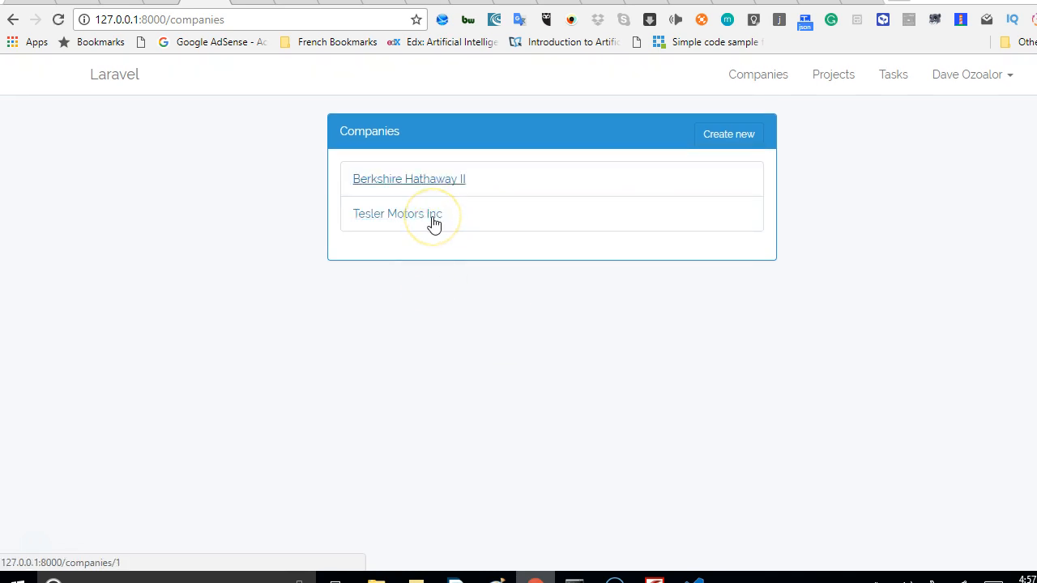
pyautogui.click(408, 179)
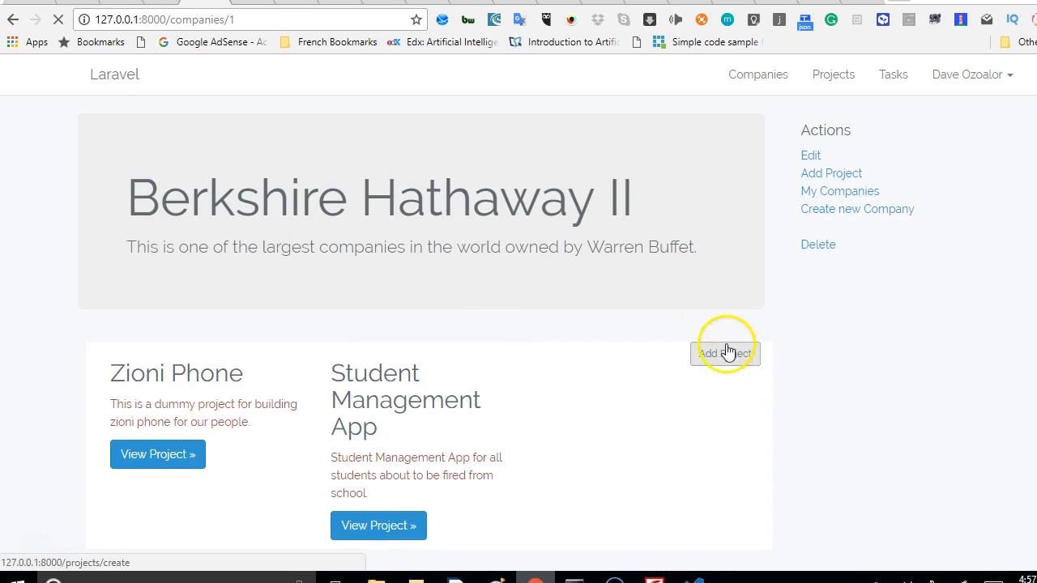
pyautogui.click(724, 353)
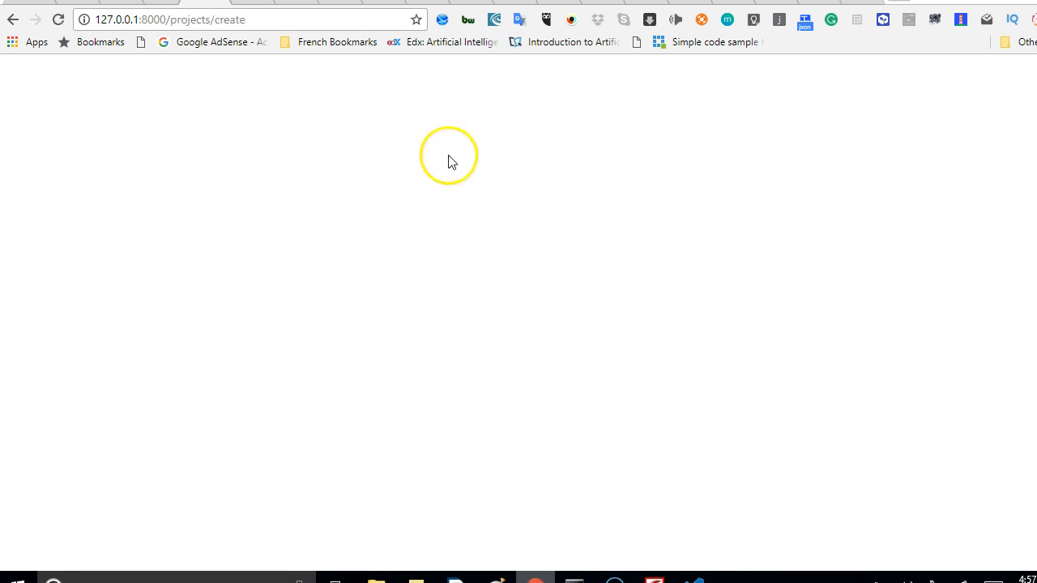